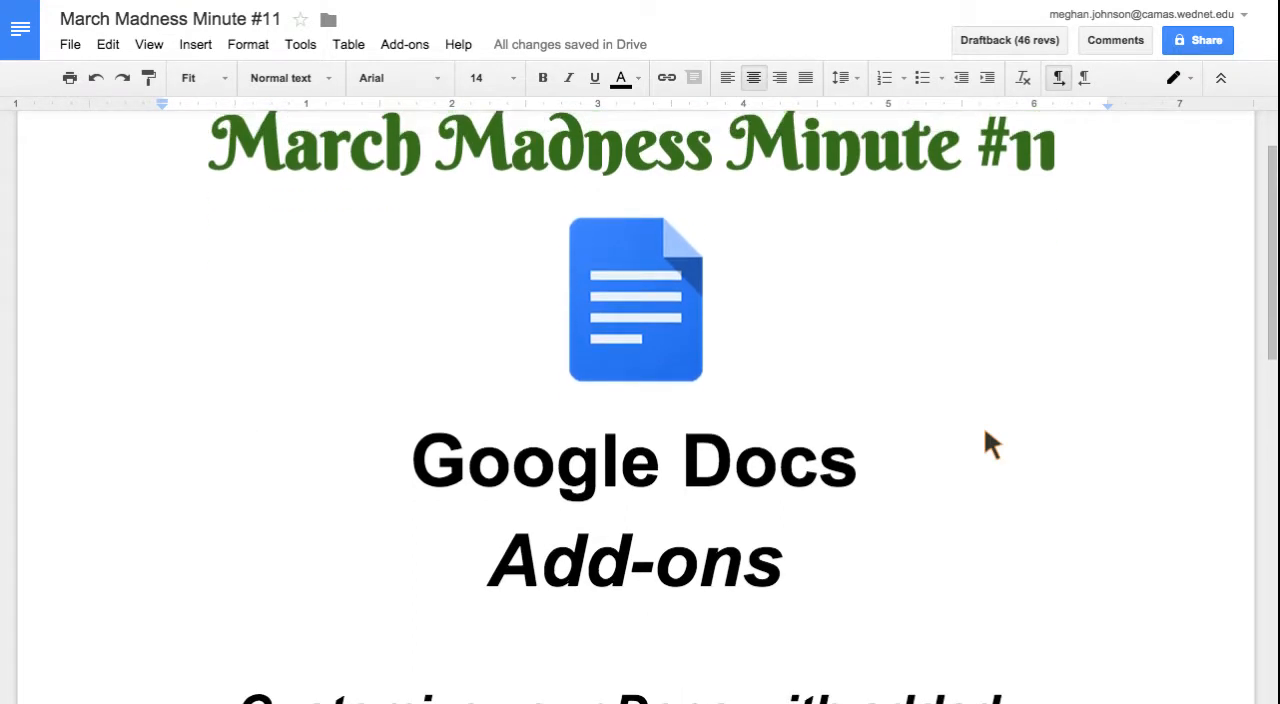
Show the add-ons store listing installed add-ons like EasyBib, Table of contents and Lucidchart
scroll(down, 3)
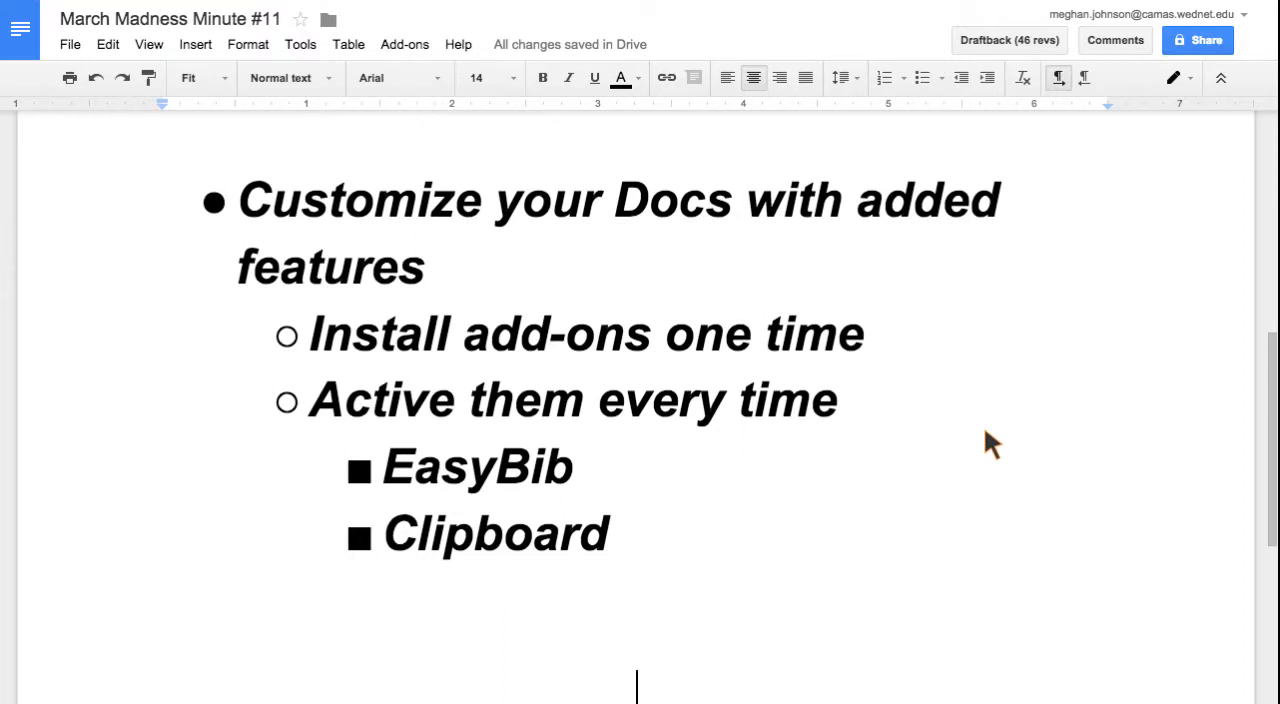
mouse_move(740, 360)
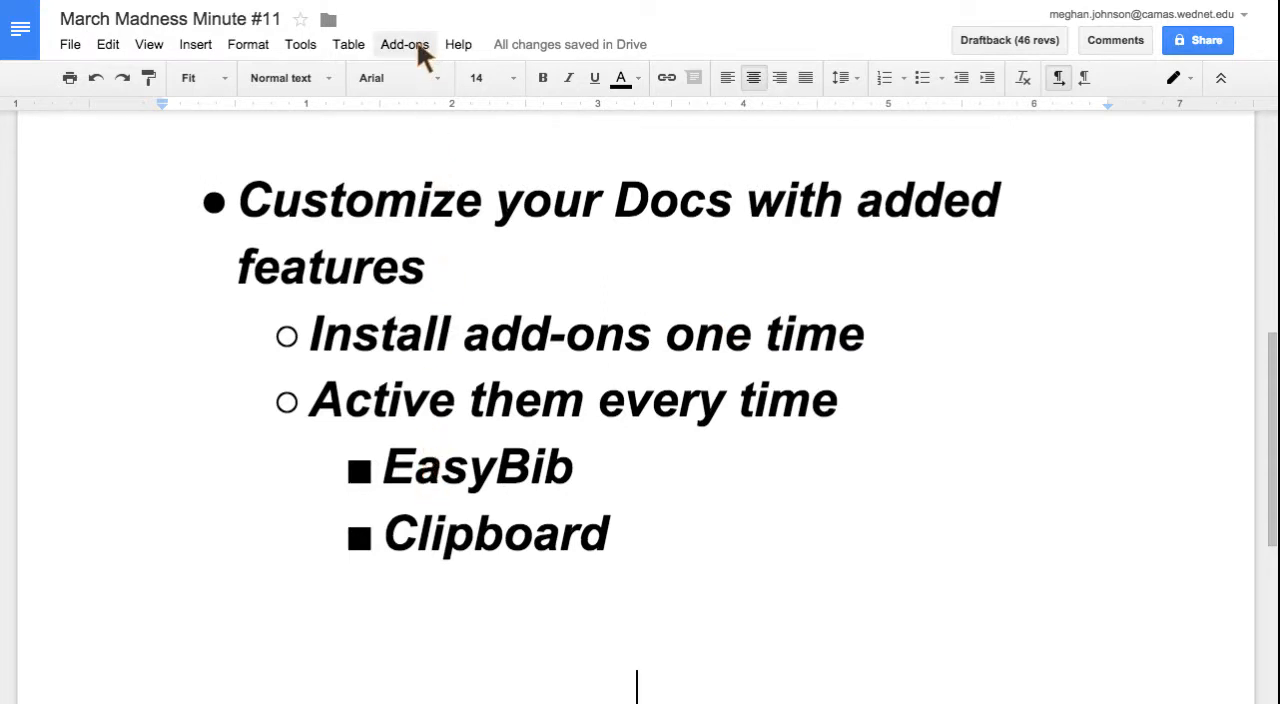
click(404, 44)
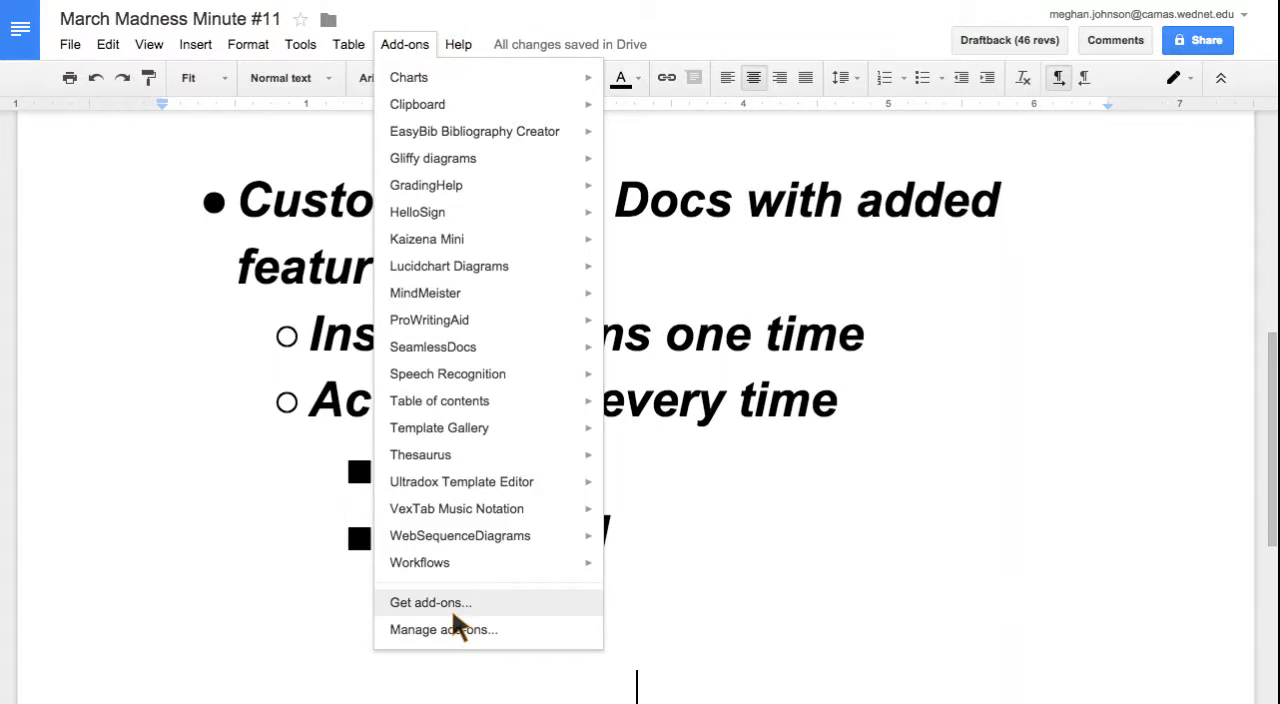
mouse_move(444, 628)
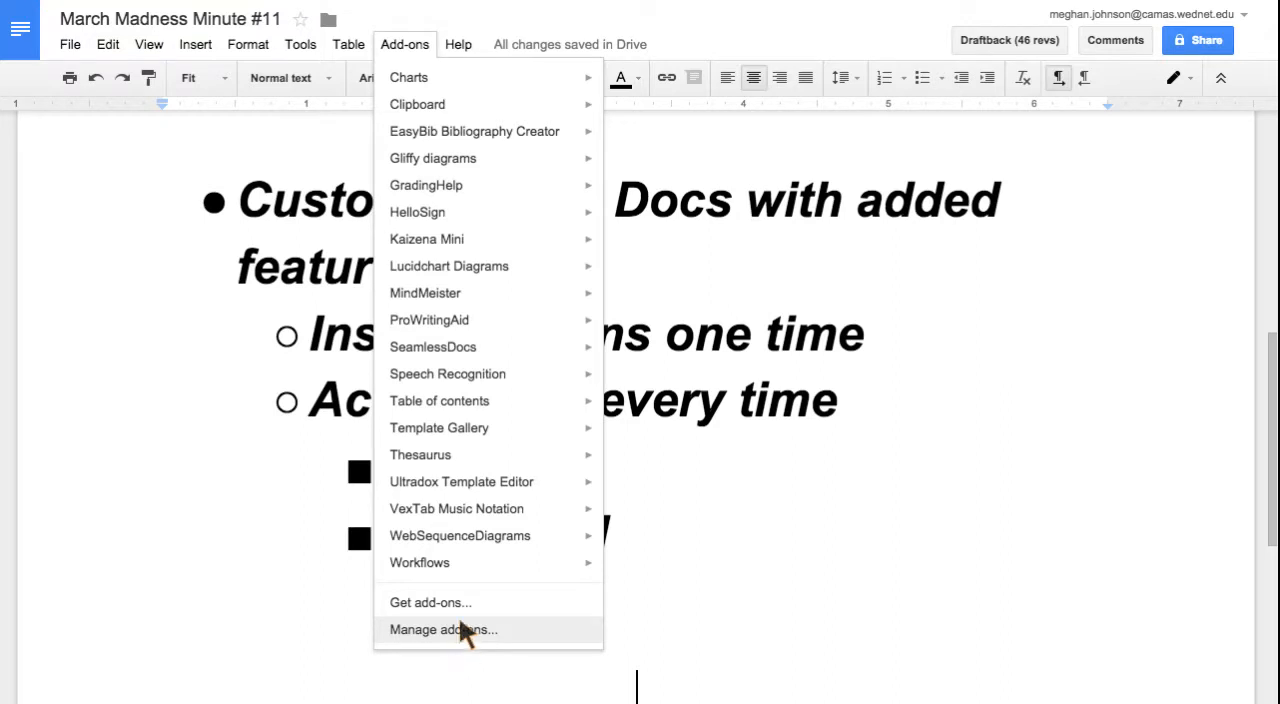
click(444, 628)
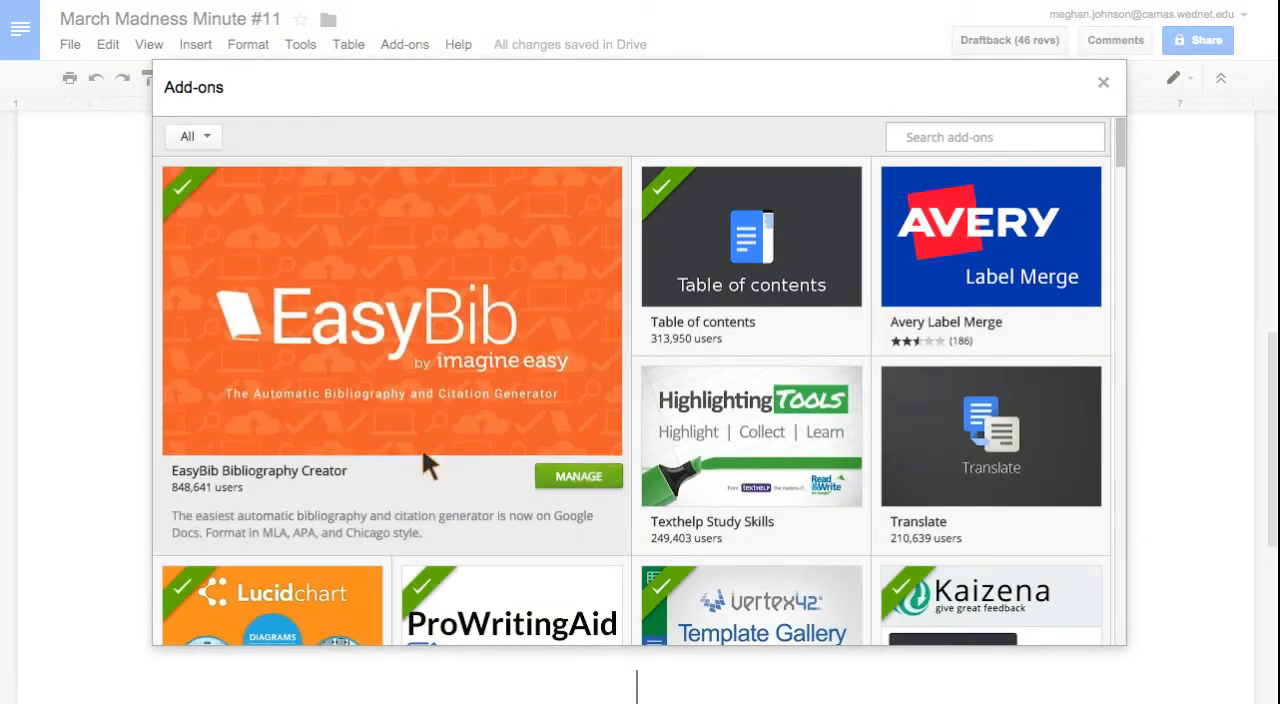
Filter the add-ons store to the Education category
click(192, 136)
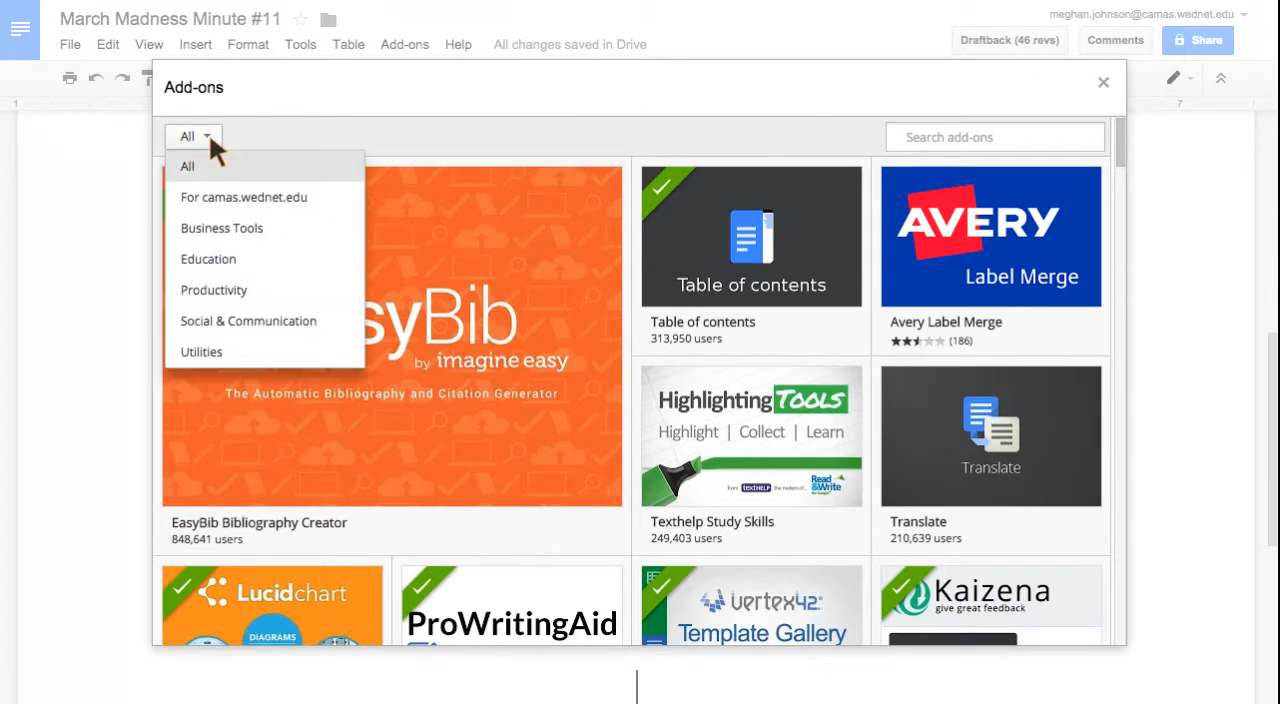
mouse_move(464, 308)
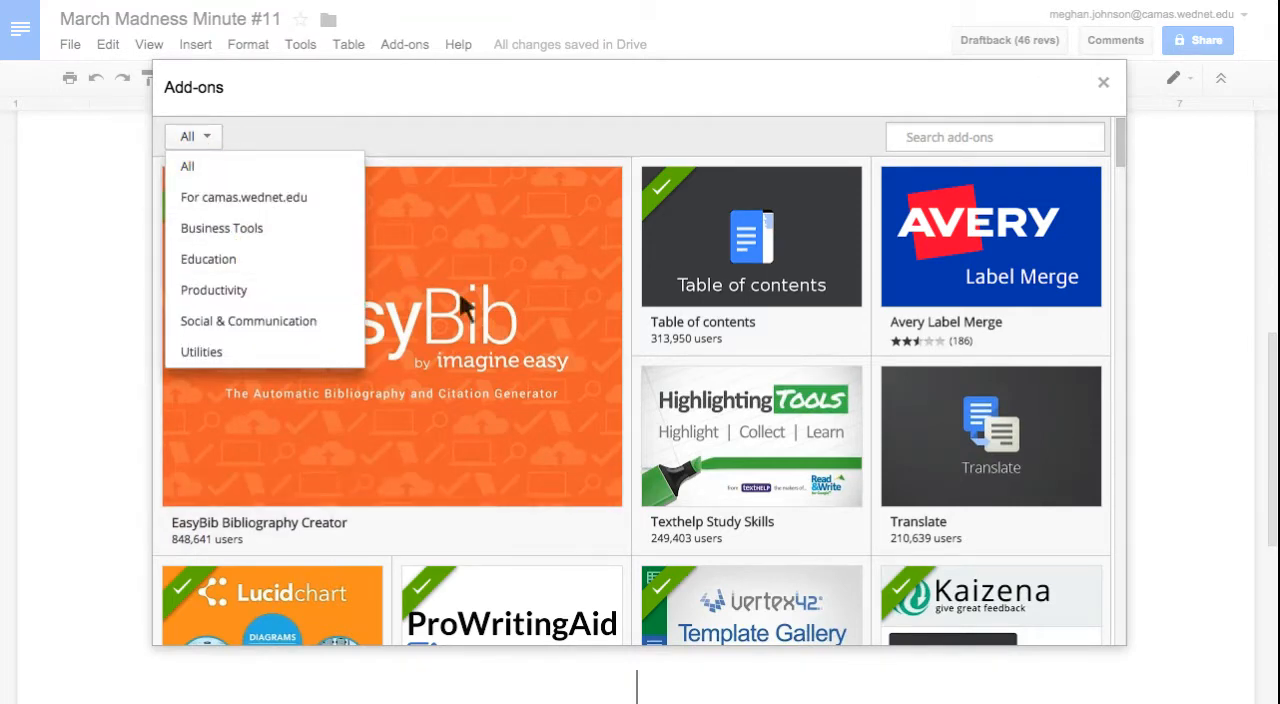
click(208, 260)
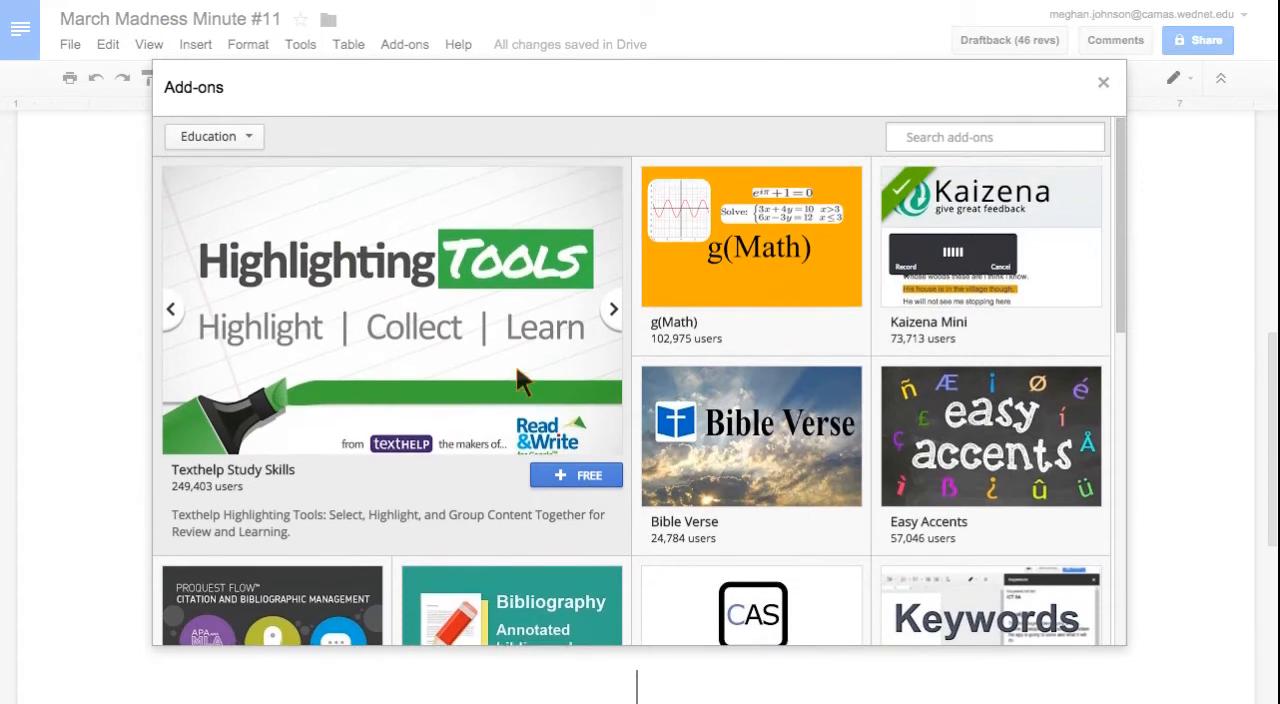
mouse_move(912, 202)
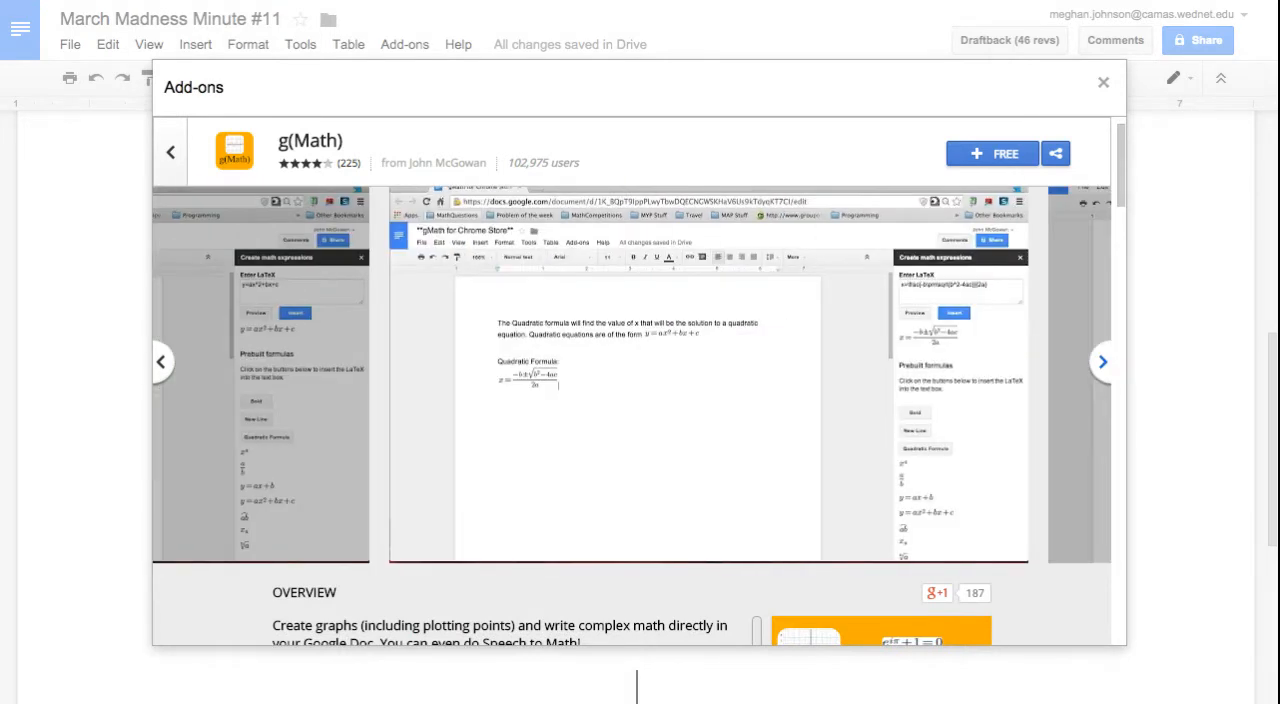
Review the g(Math) overview and install the free g(Math) add-on
scroll(down, 3)
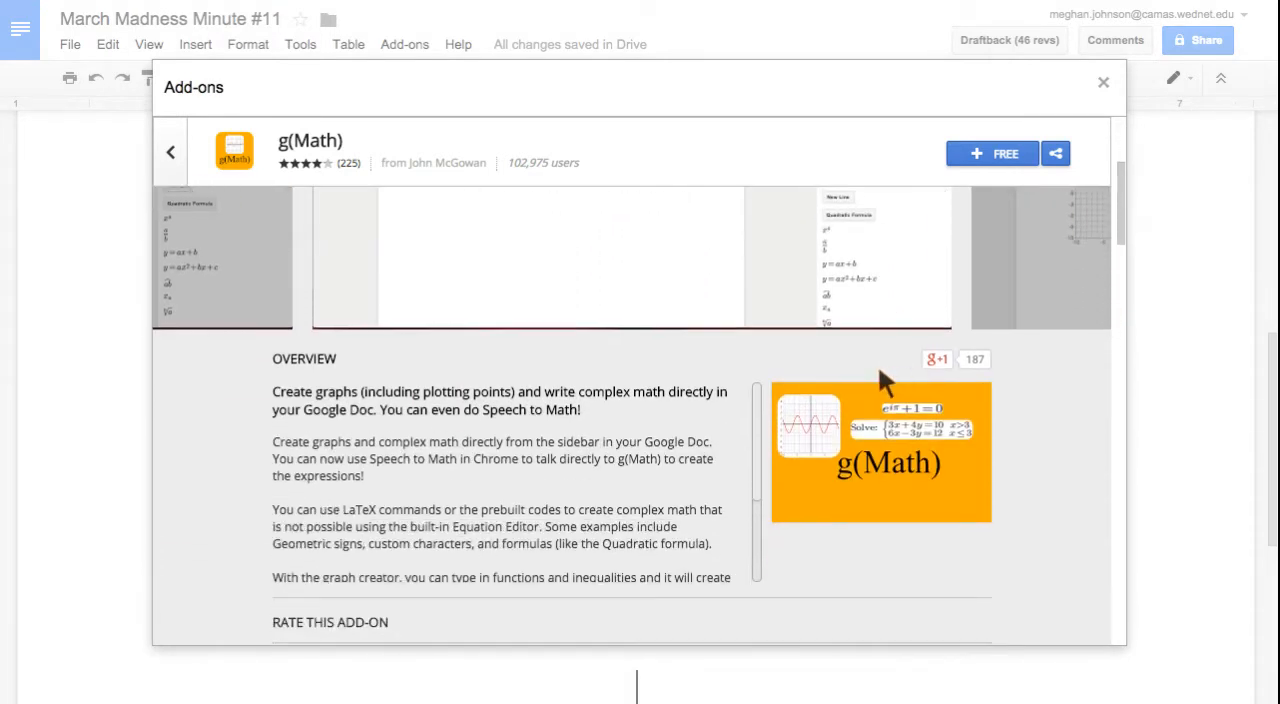
scroll(down, 3)
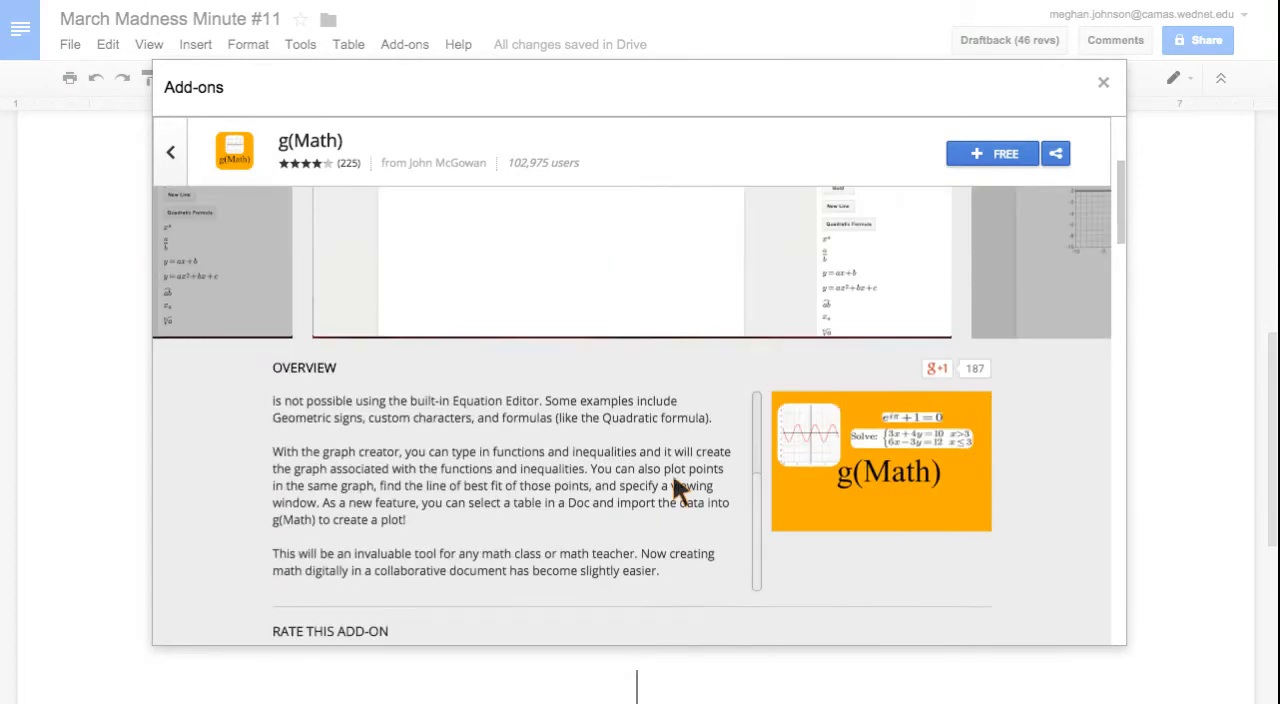
click(992, 152)
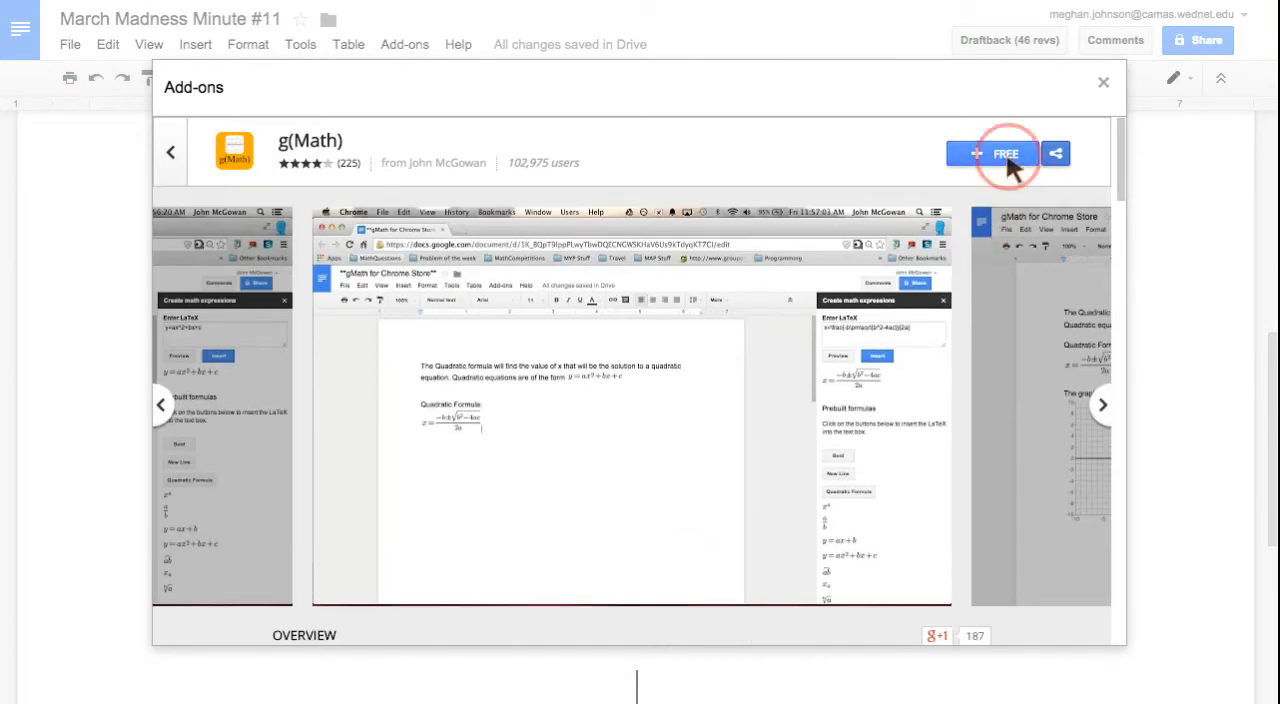
click(1104, 82)
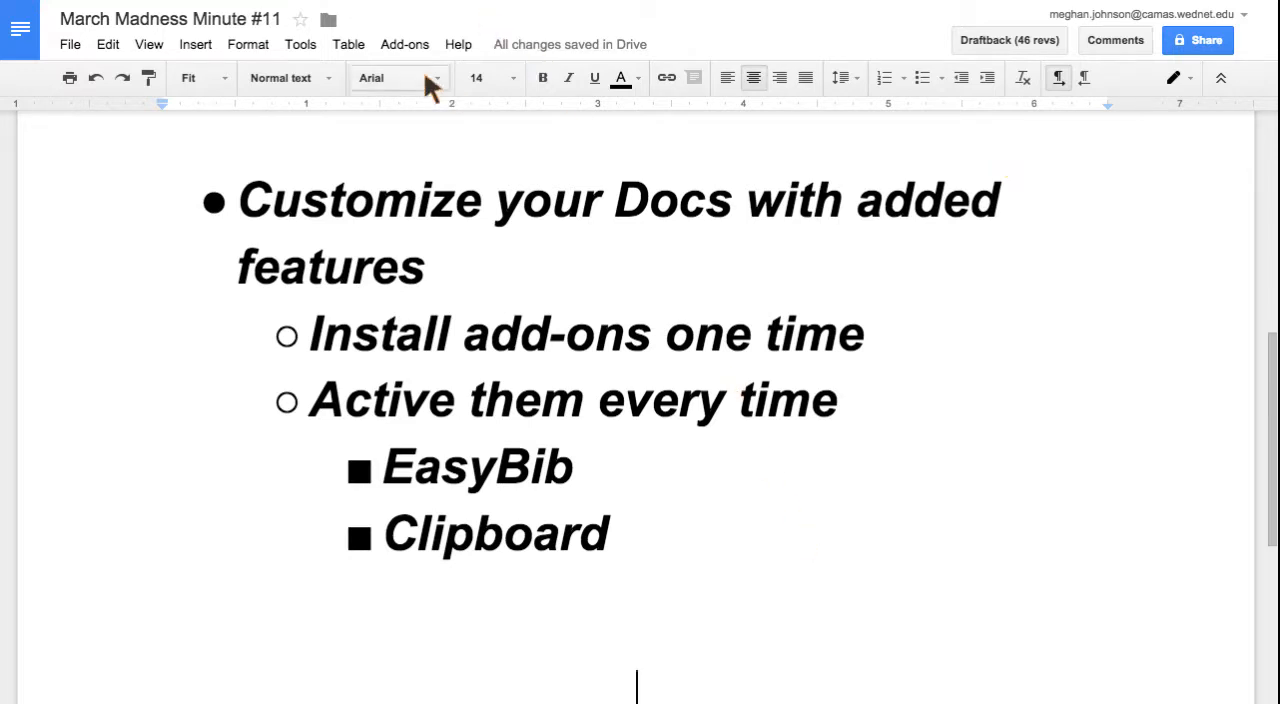
Dismiss the g(Math) introduction notice and reveal the installed add-ons with EasyBib options
click(404, 44)
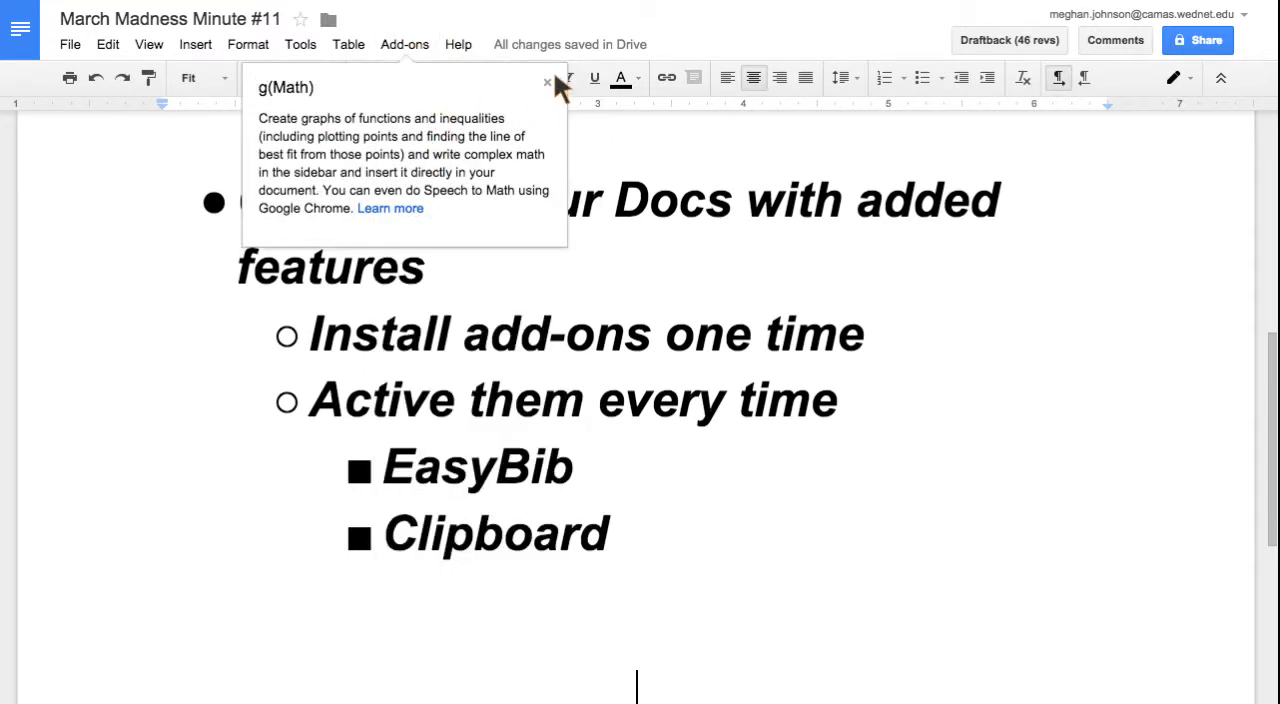
click(404, 44)
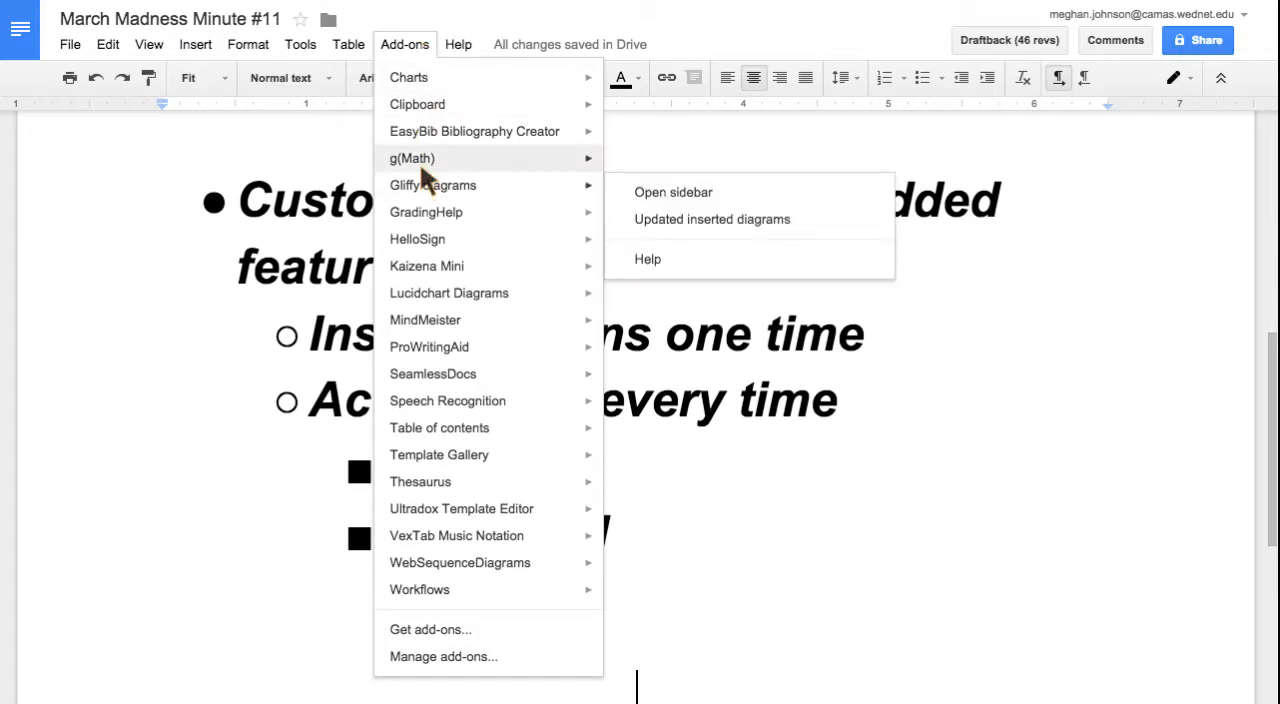
mouse_move(412, 158)
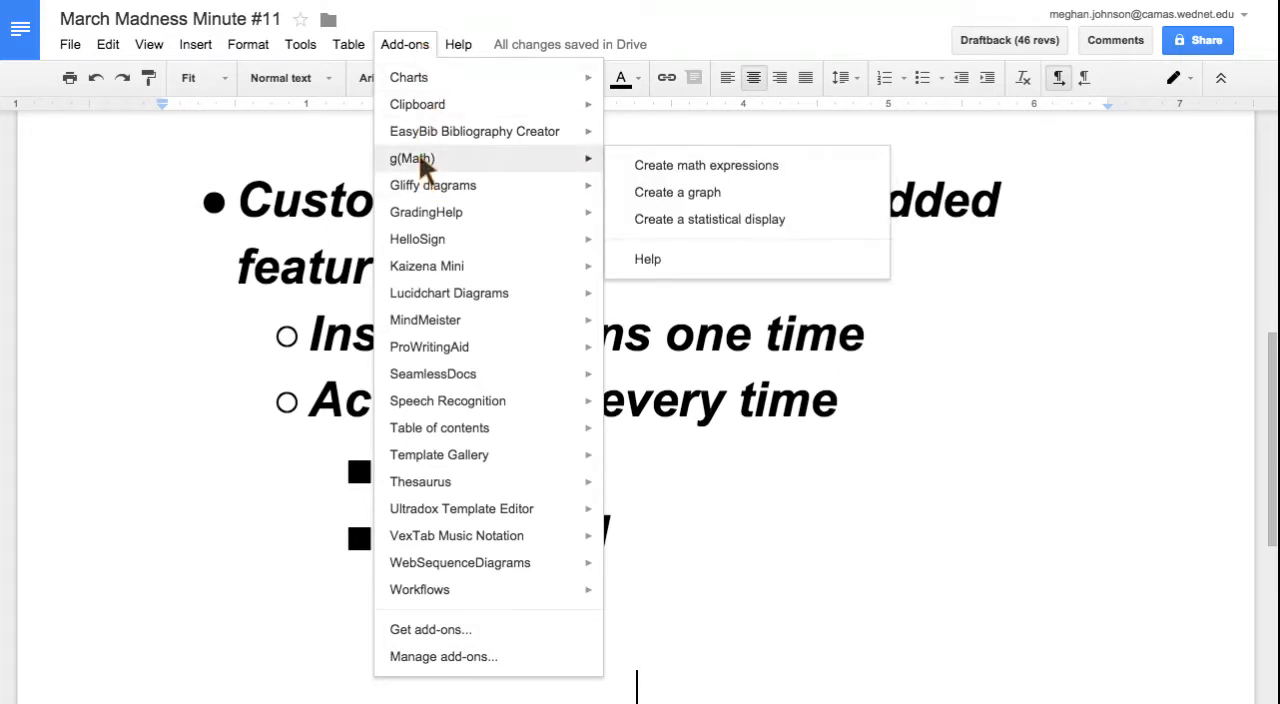
mouse_move(474, 132)
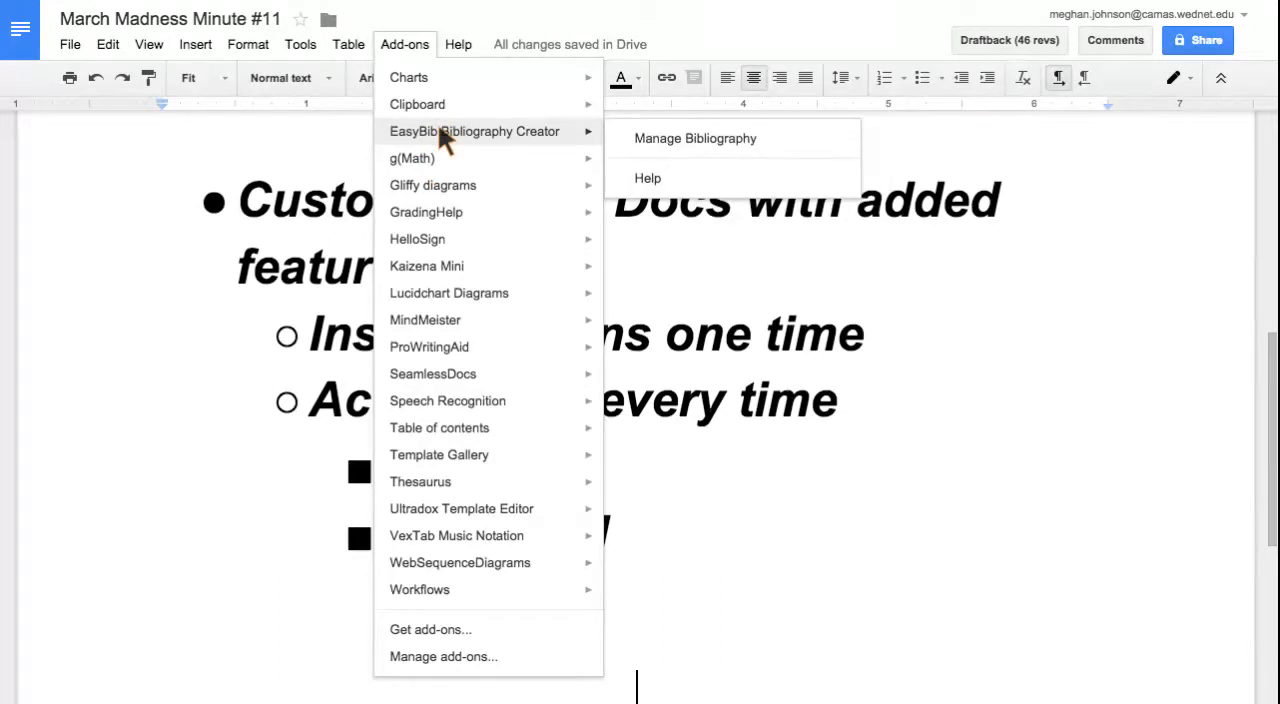
mouse_move(464, 140)
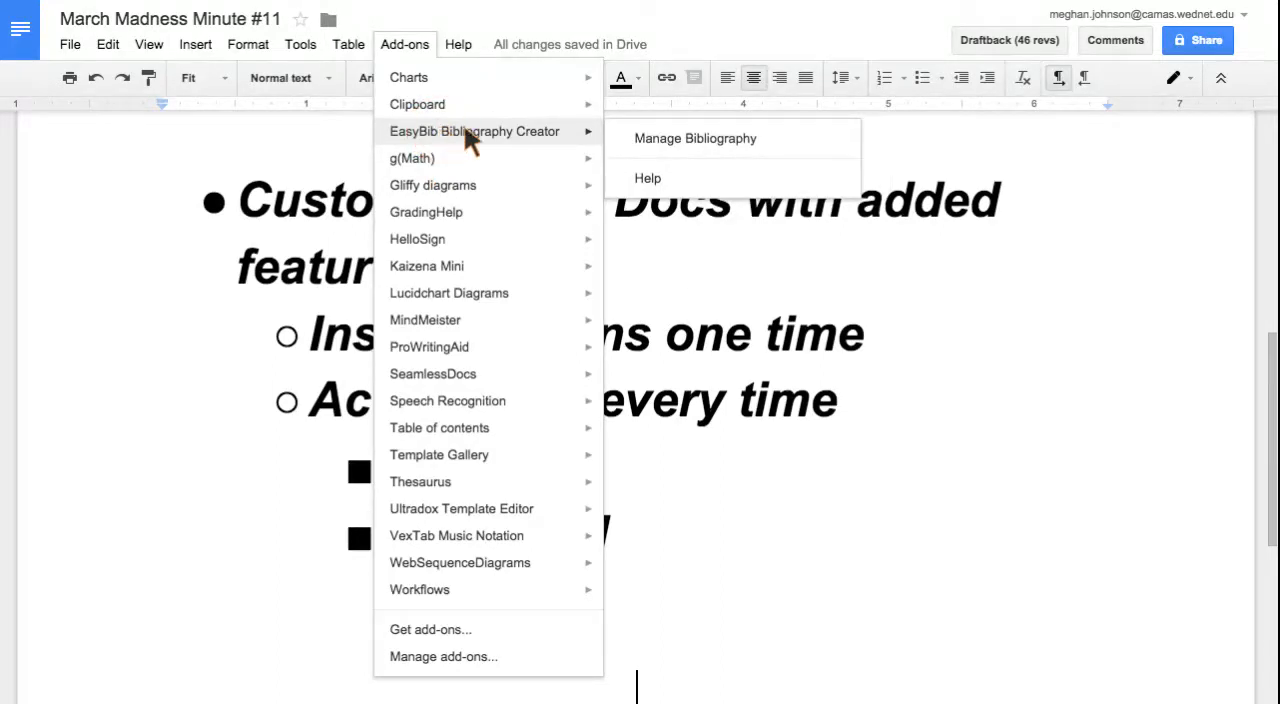
Search EasyBib for 'to kill a mockingbird' sources
click(696, 138)
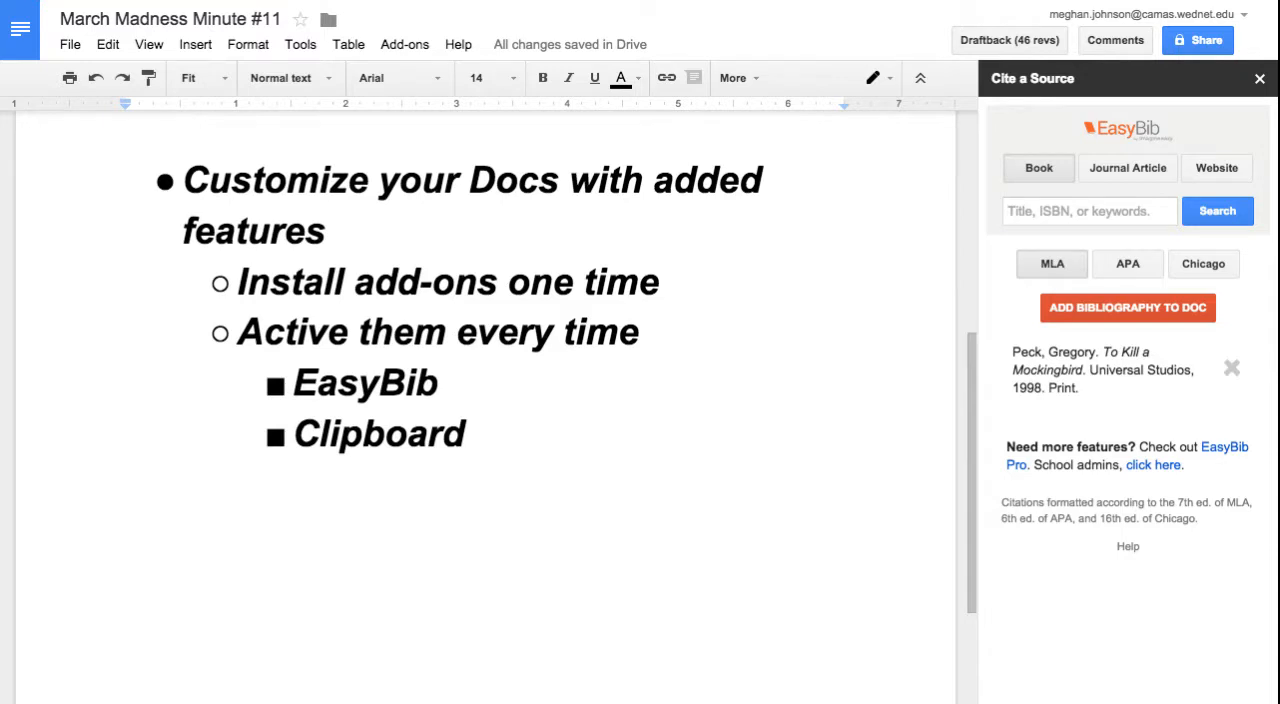
mouse_move(1148, 508)
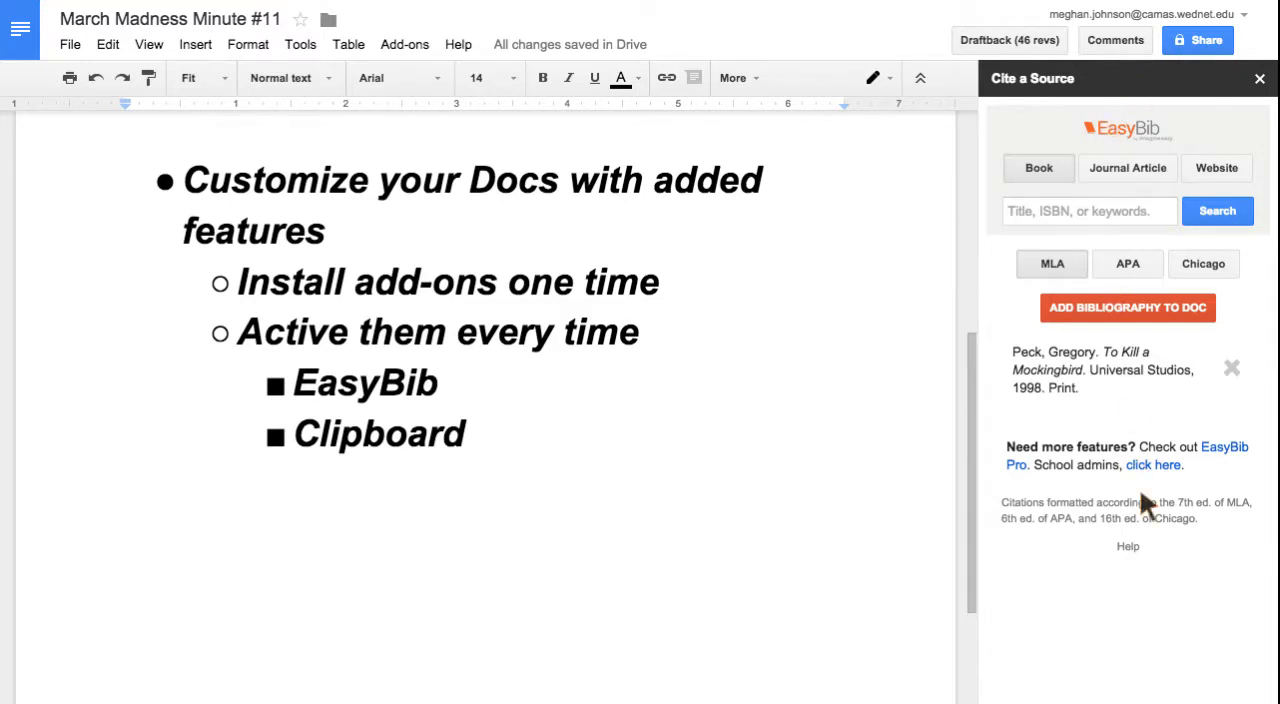
mouse_move(1116, 256)
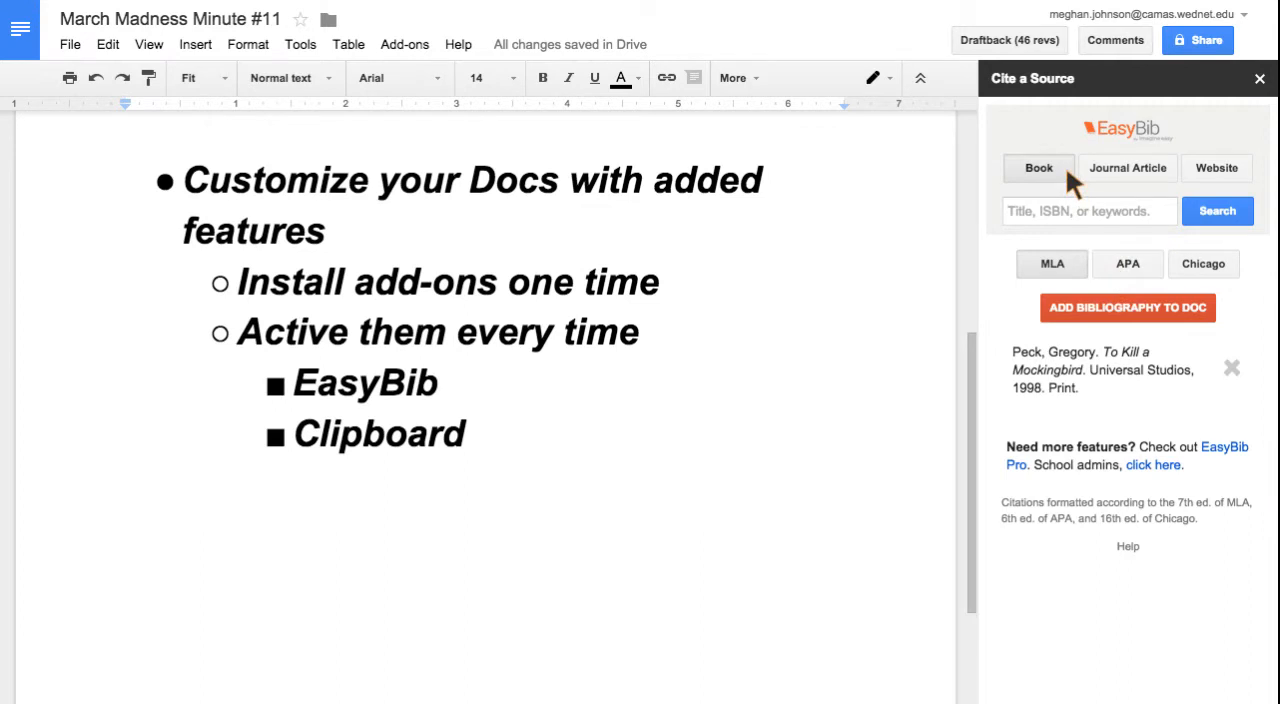
mouse_move(1056, 262)
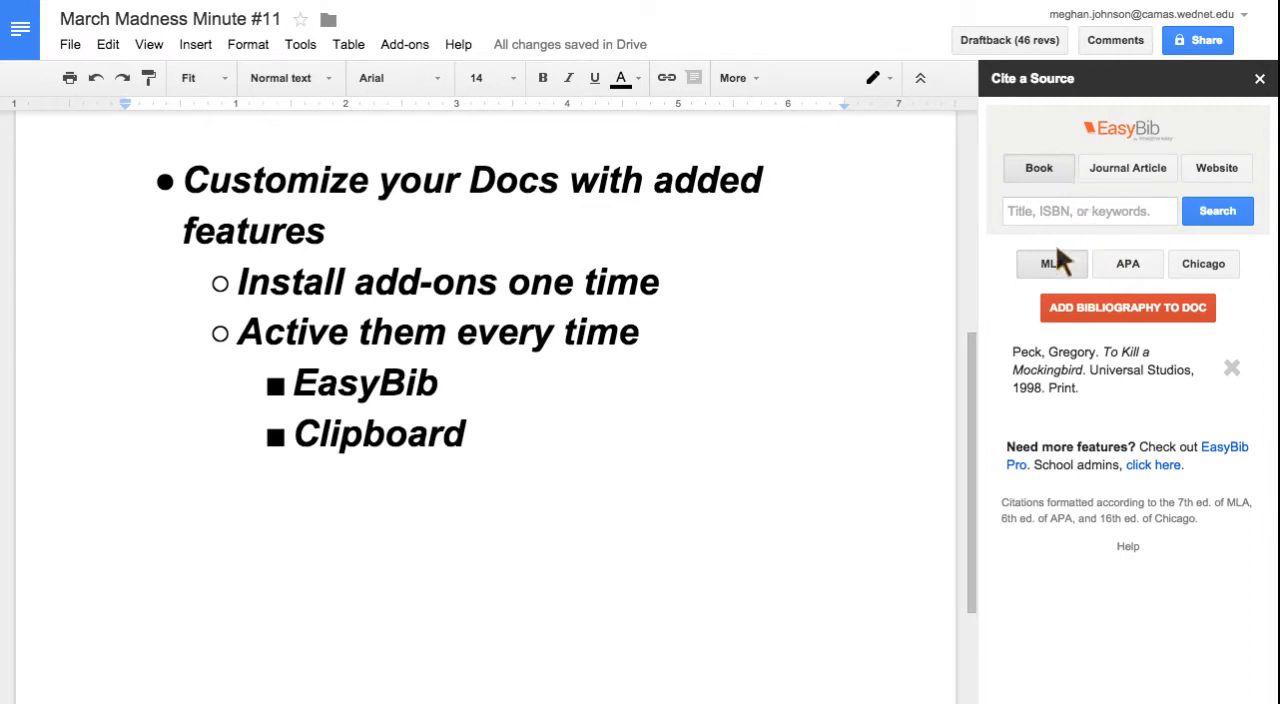
mouse_move(1110, 256)
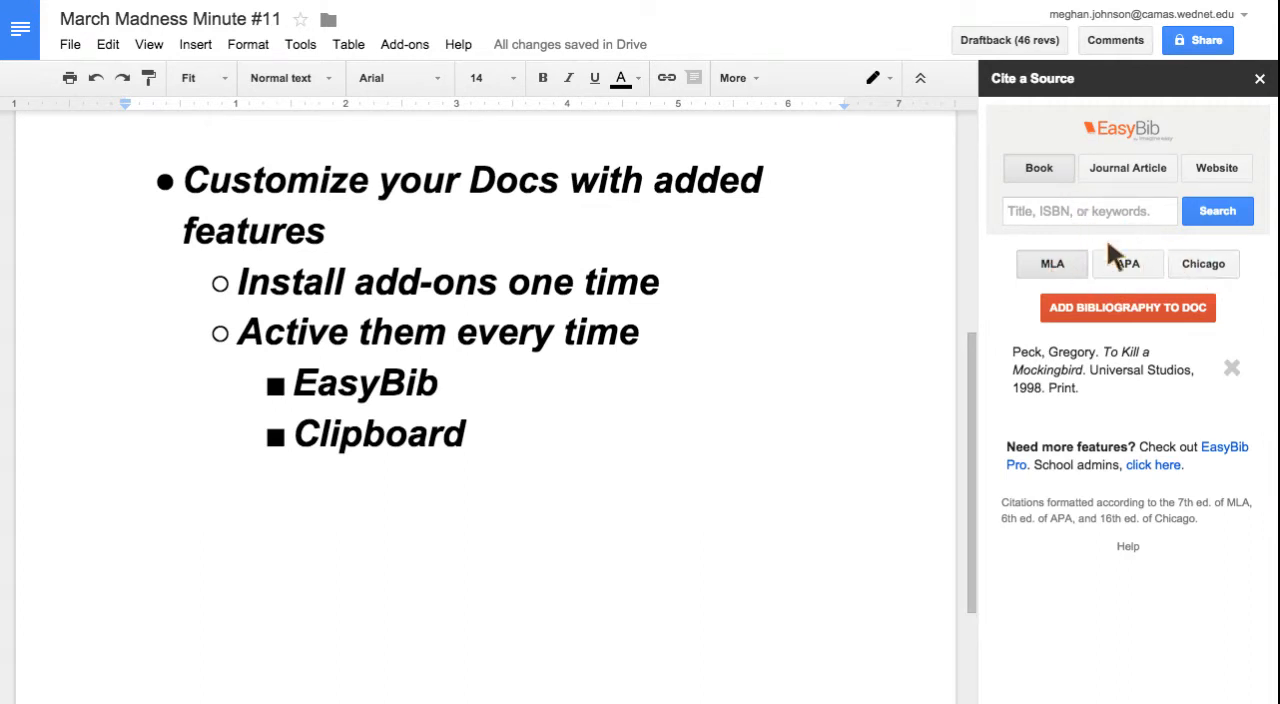
click(1088, 212)
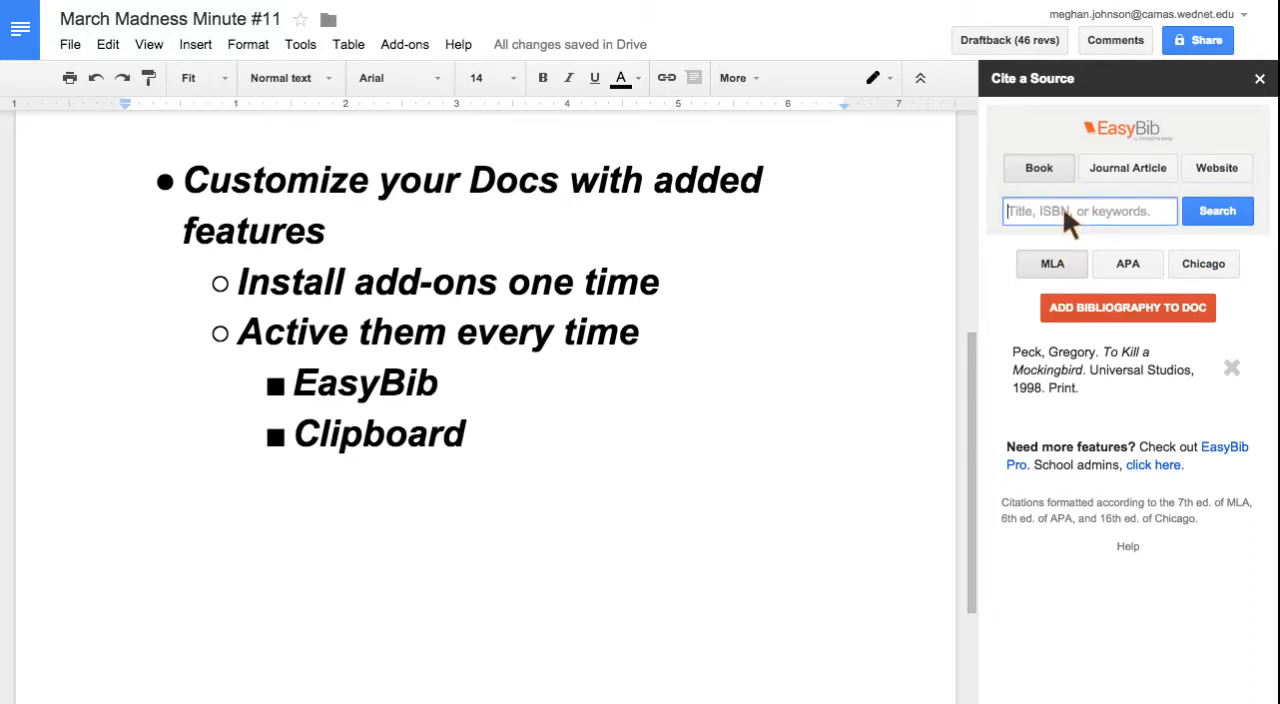
text(to kill a)
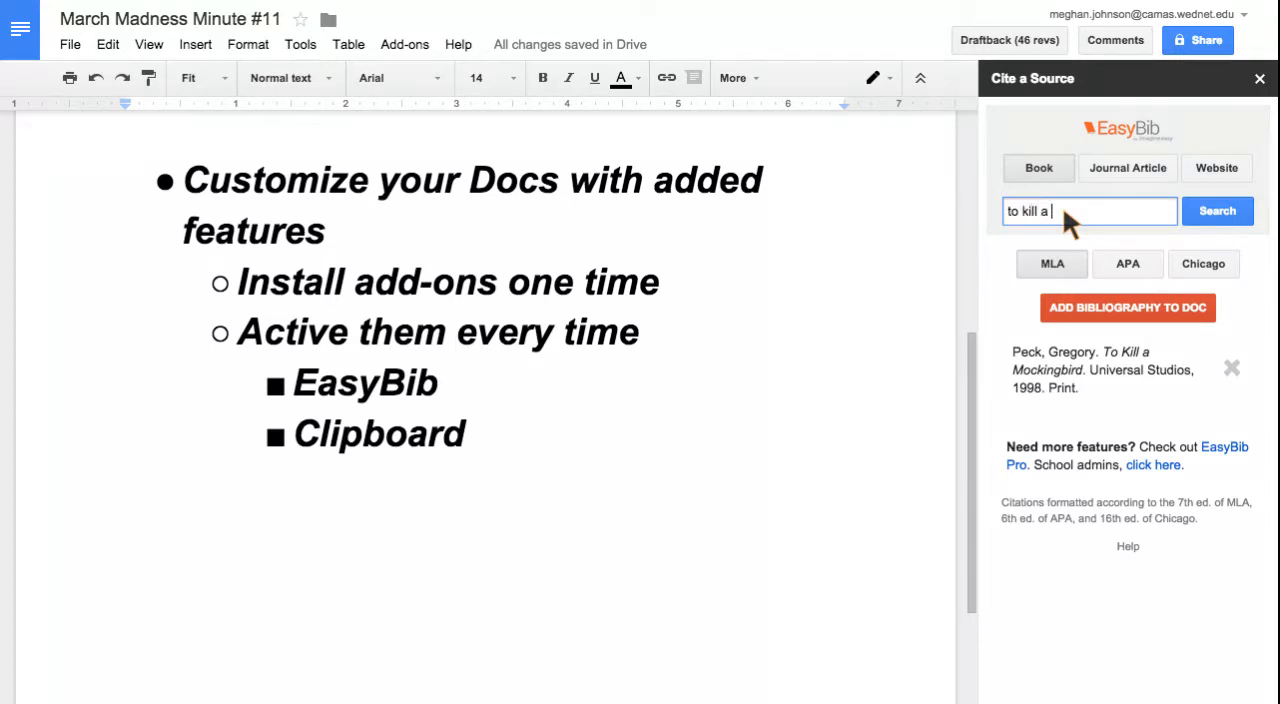
text(mockingbird)
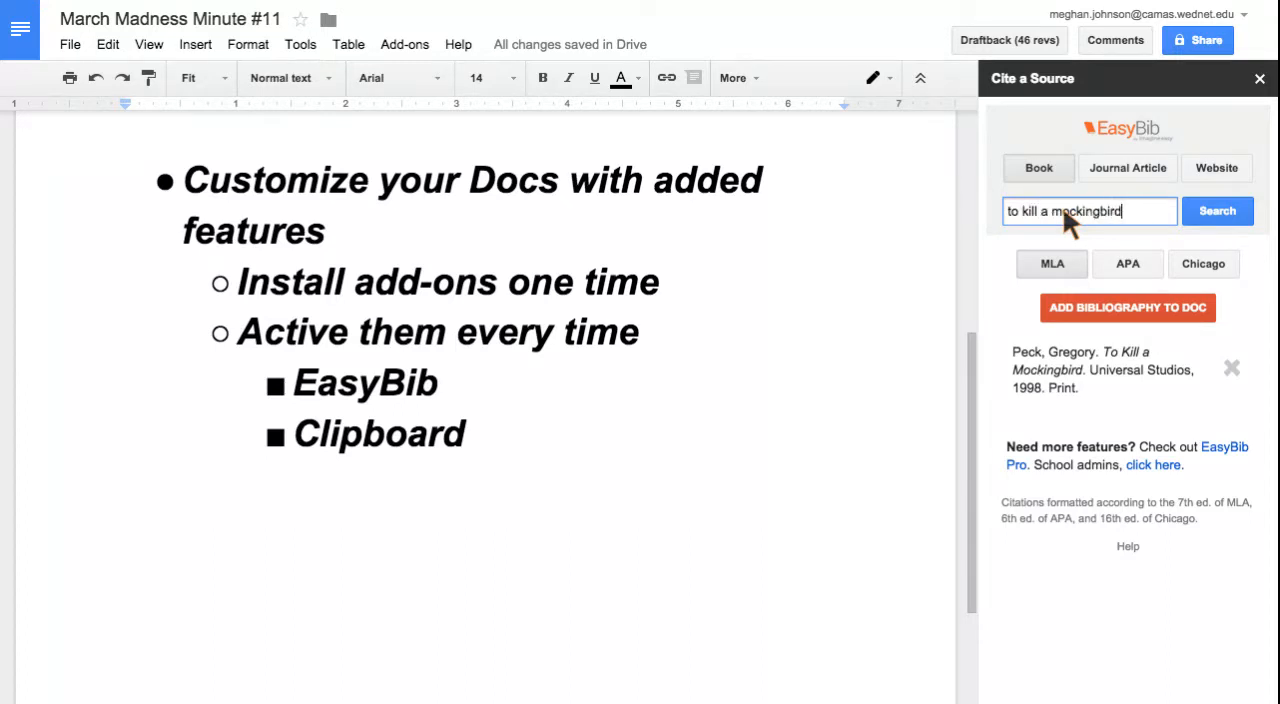
click(1216, 212)
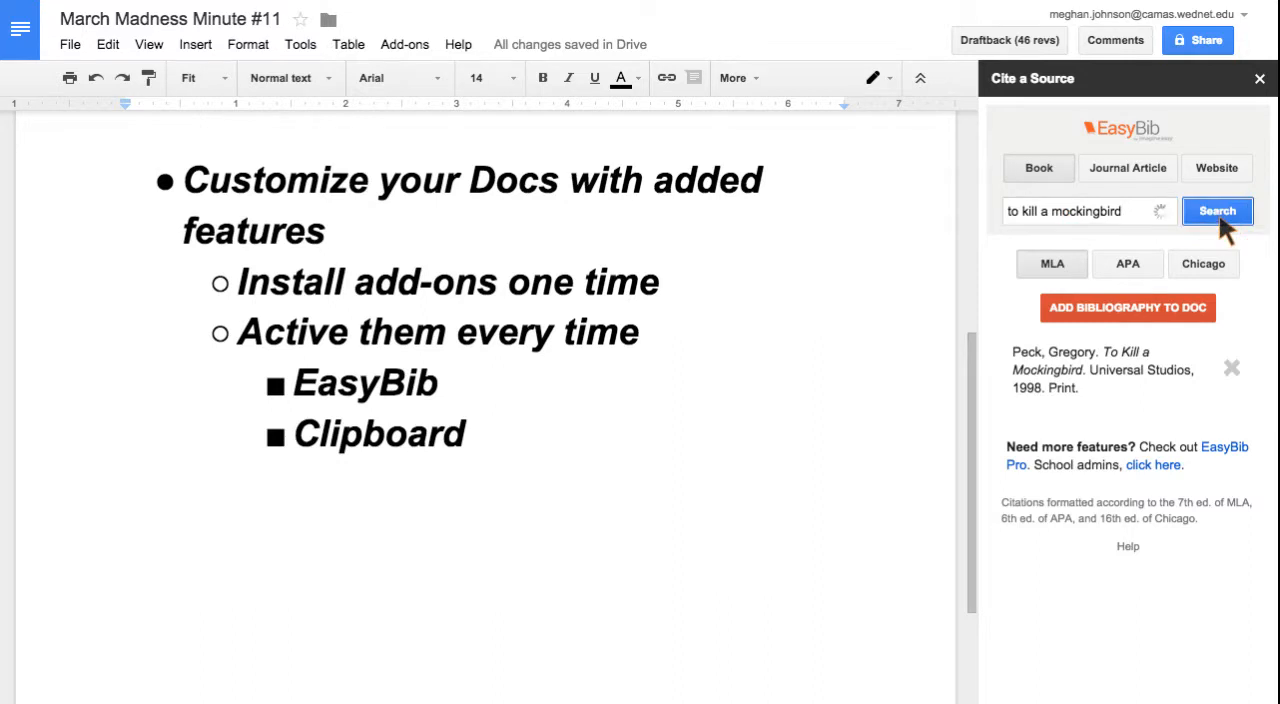
click(1216, 212)
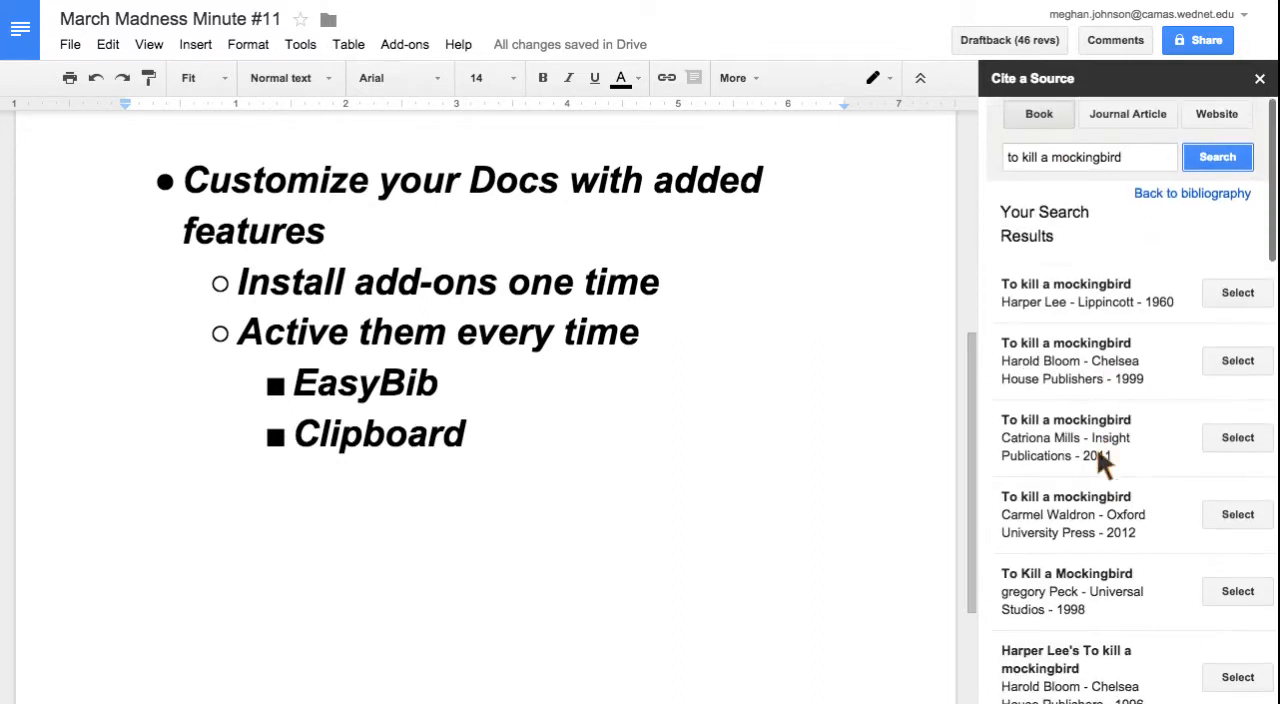
scroll(down, 3)
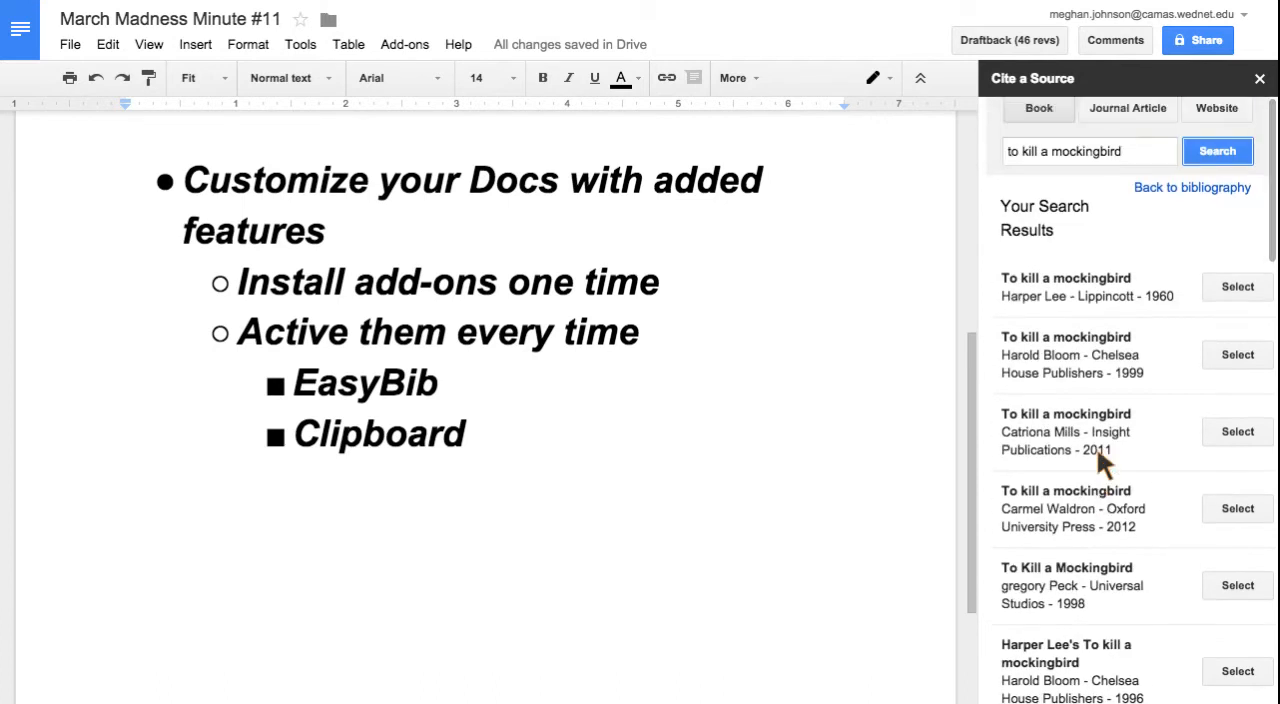
Select the Harold Bloom 1999 book and add the Works Cited bibliography to the document
click(1236, 354)
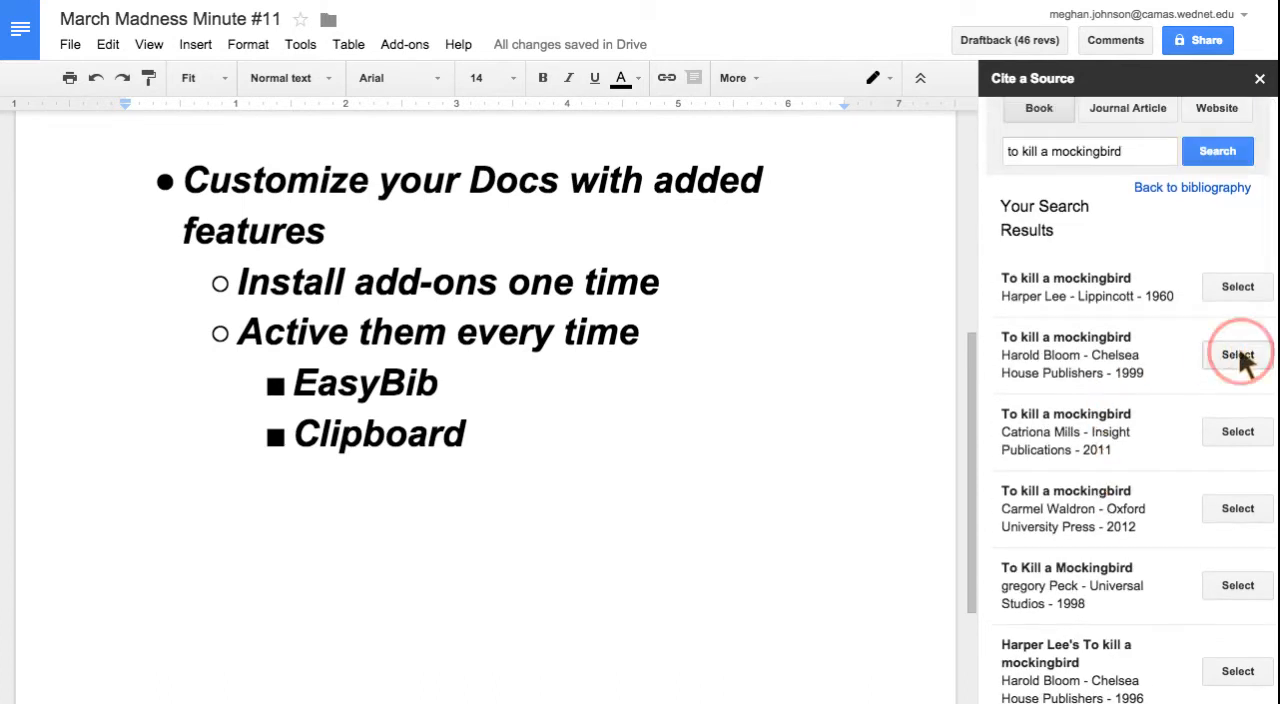
click(1236, 354)
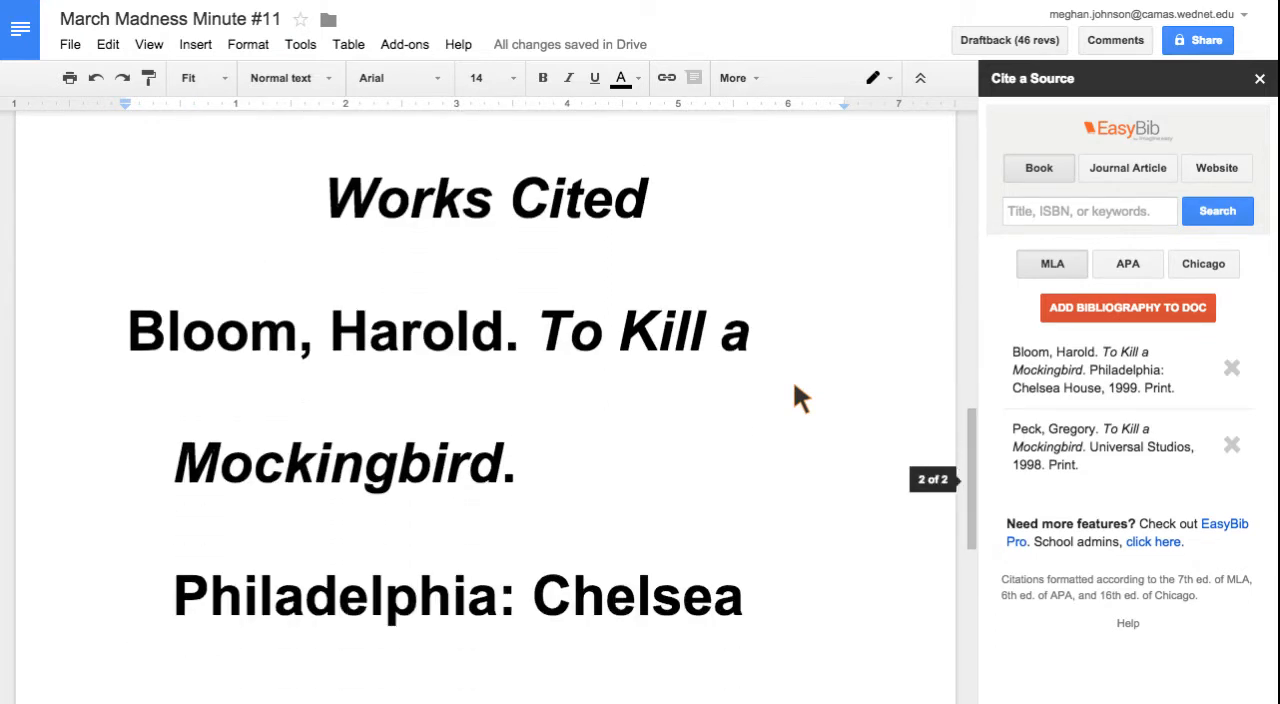
Close the Cite a Source panel, leaving the Works Cited page in view
scroll(down, 3)
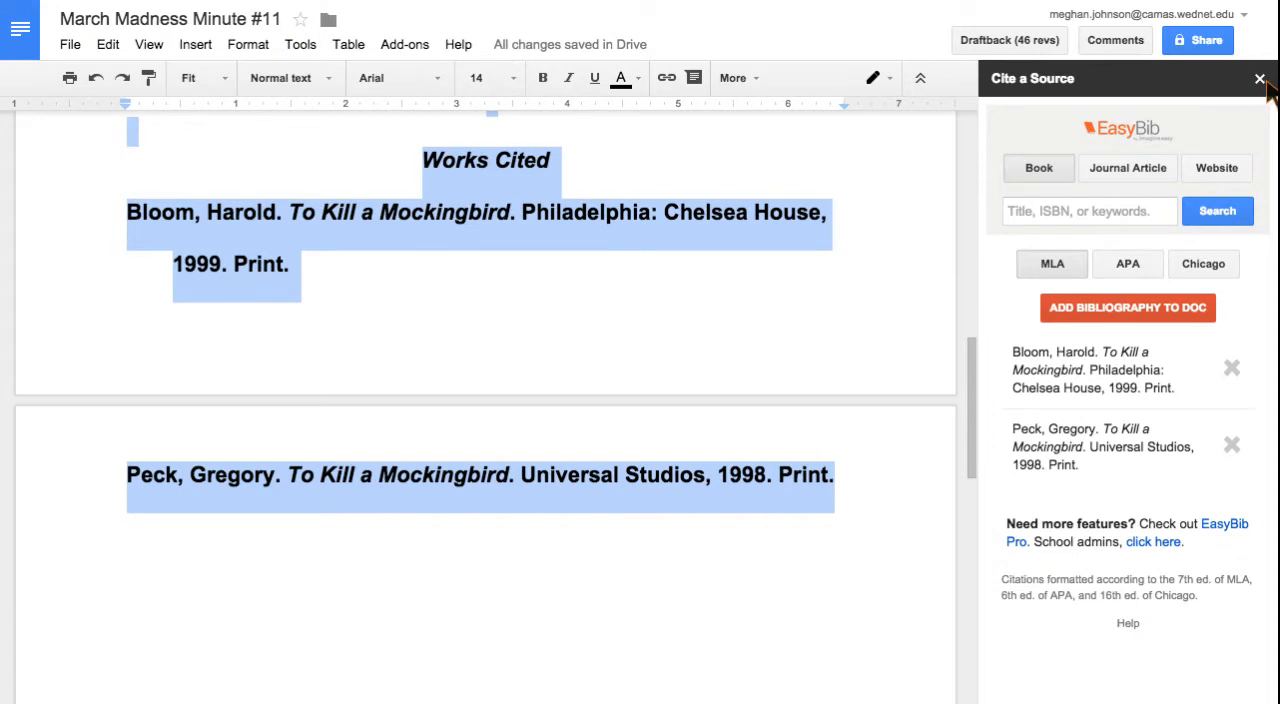
click(1260, 78)
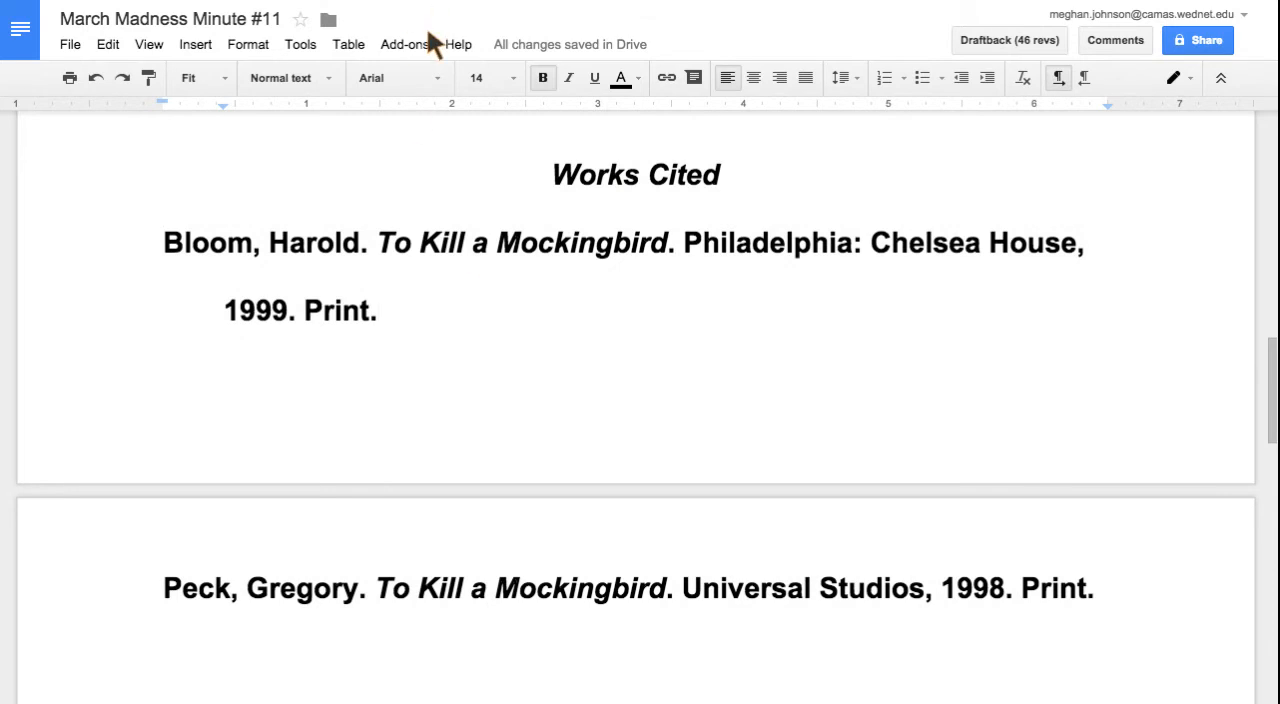
Show the Clipboard add-on sidebar beside the document
click(404, 44)
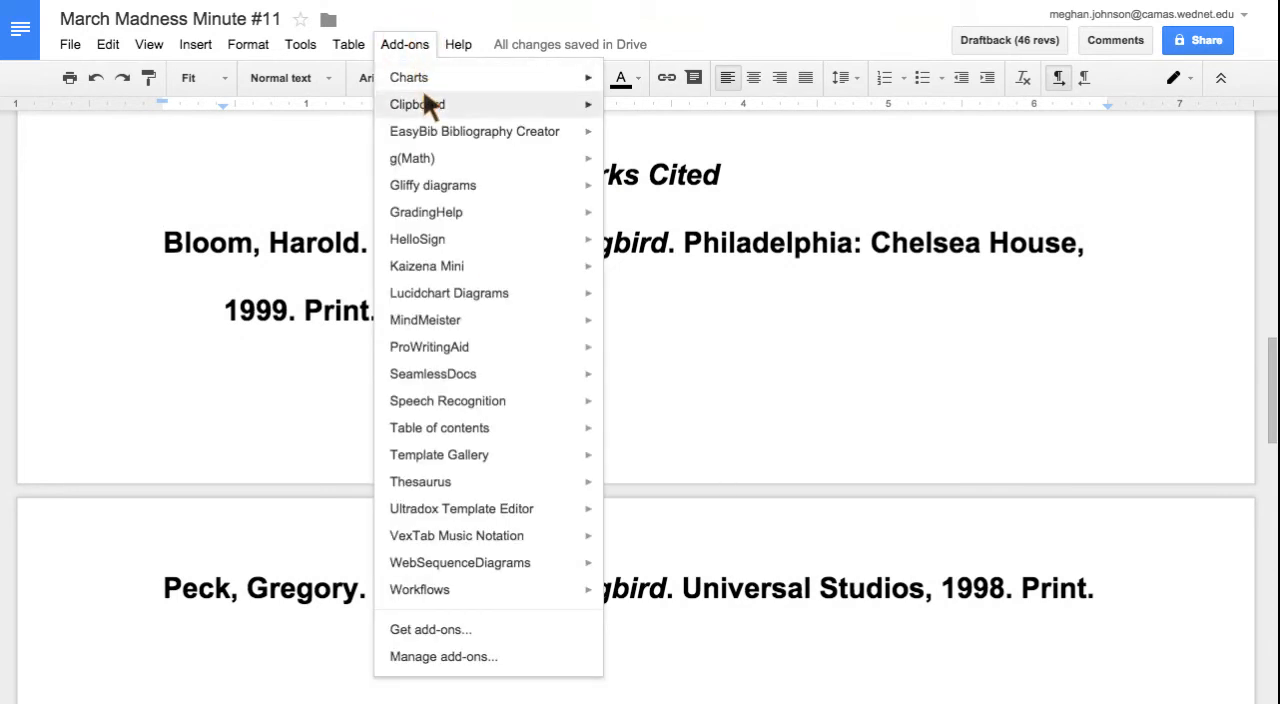
click(404, 44)
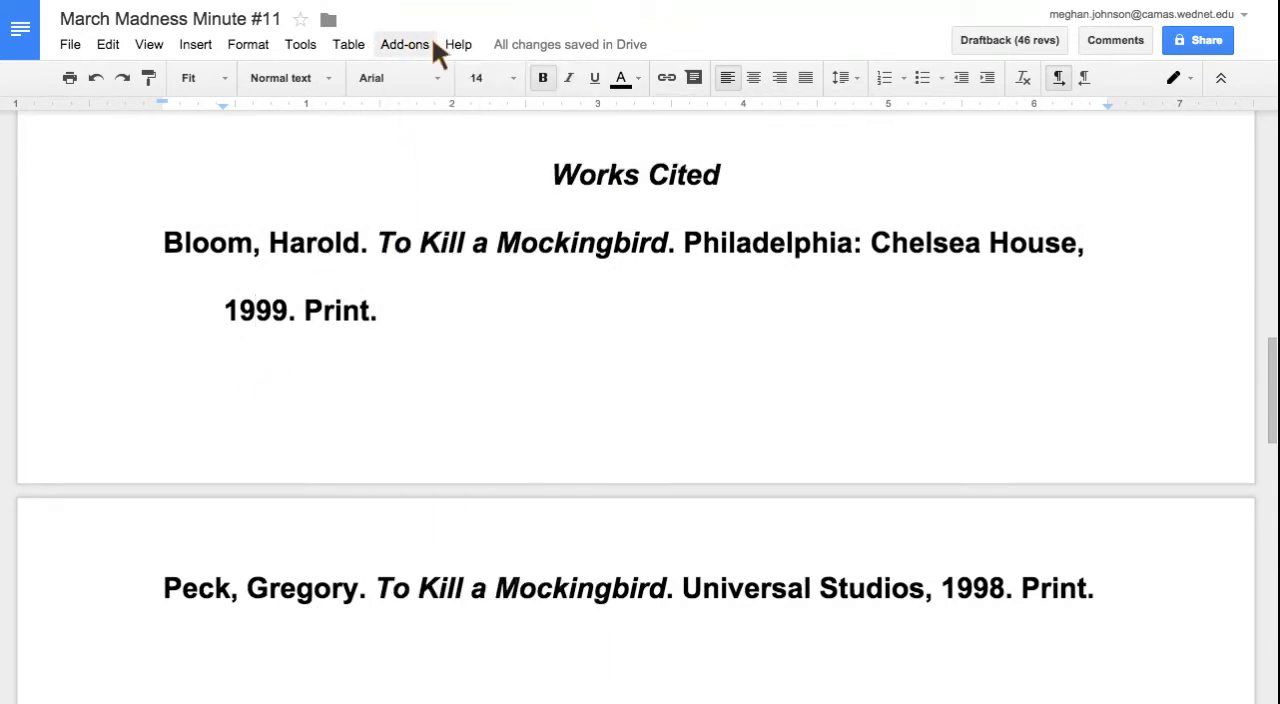
click(404, 44)
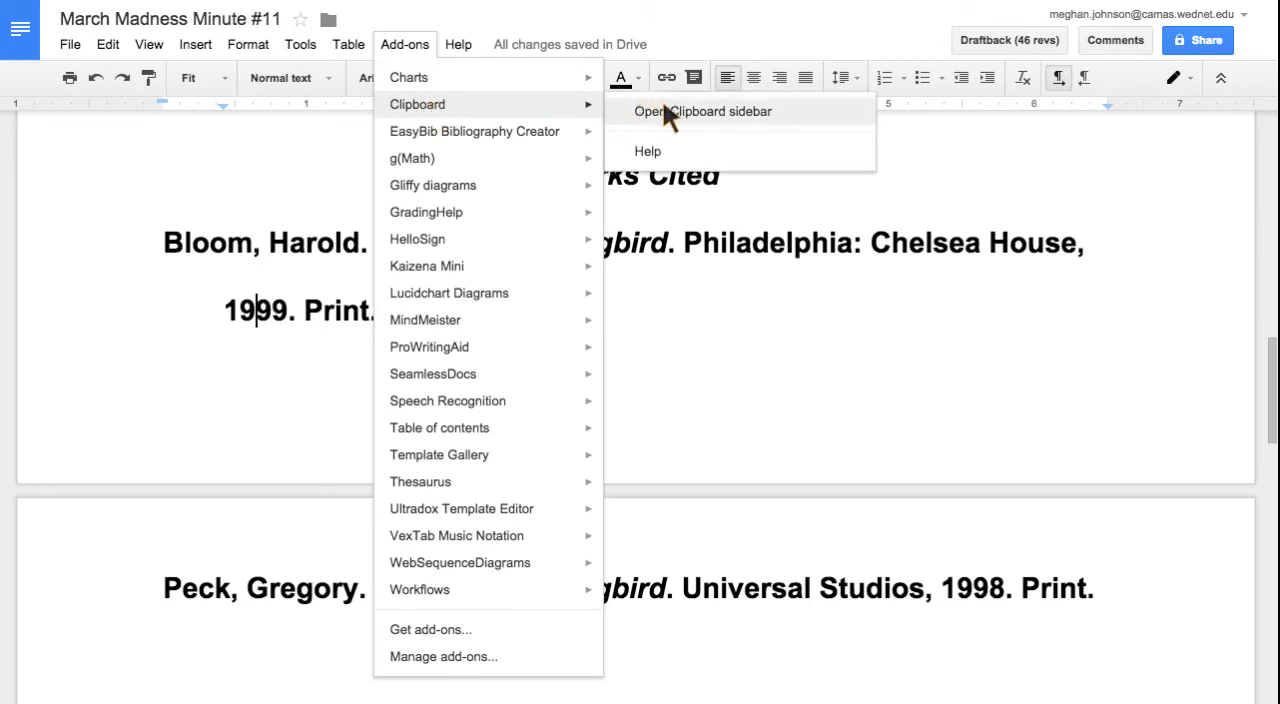
click(704, 112)
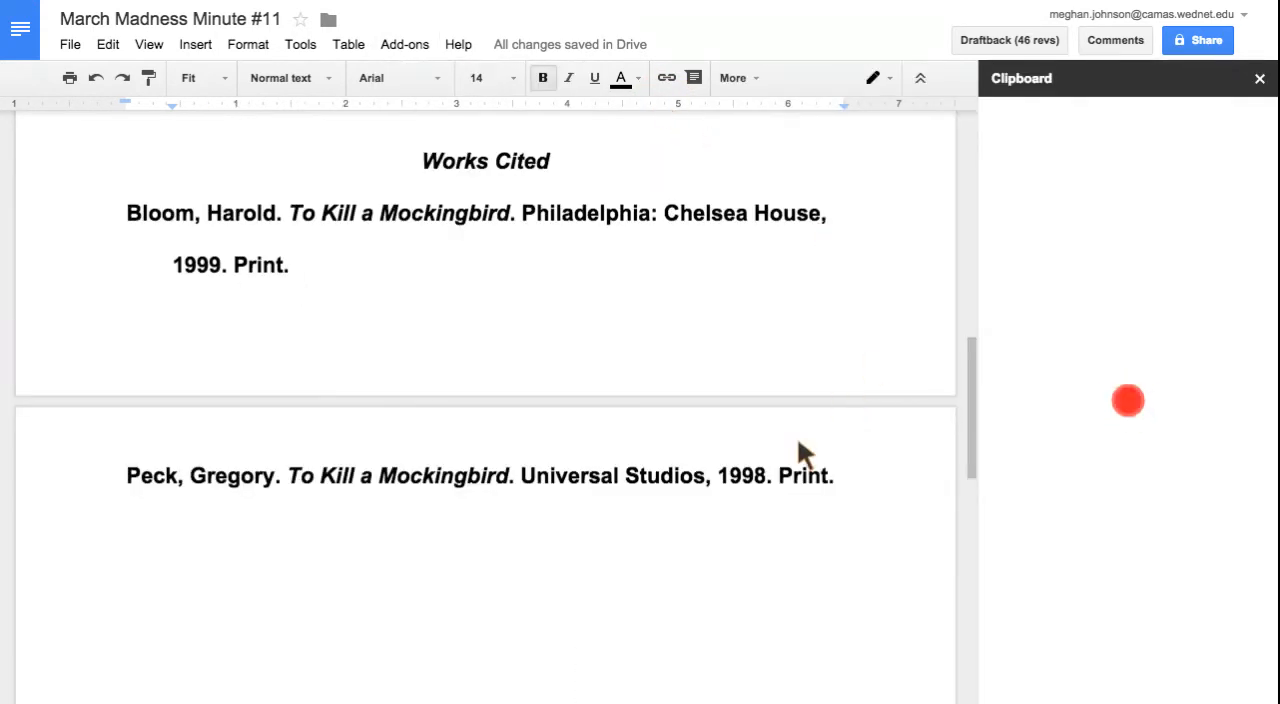
Begin a 'Comments' heading below the Peck citation
click(836, 476)
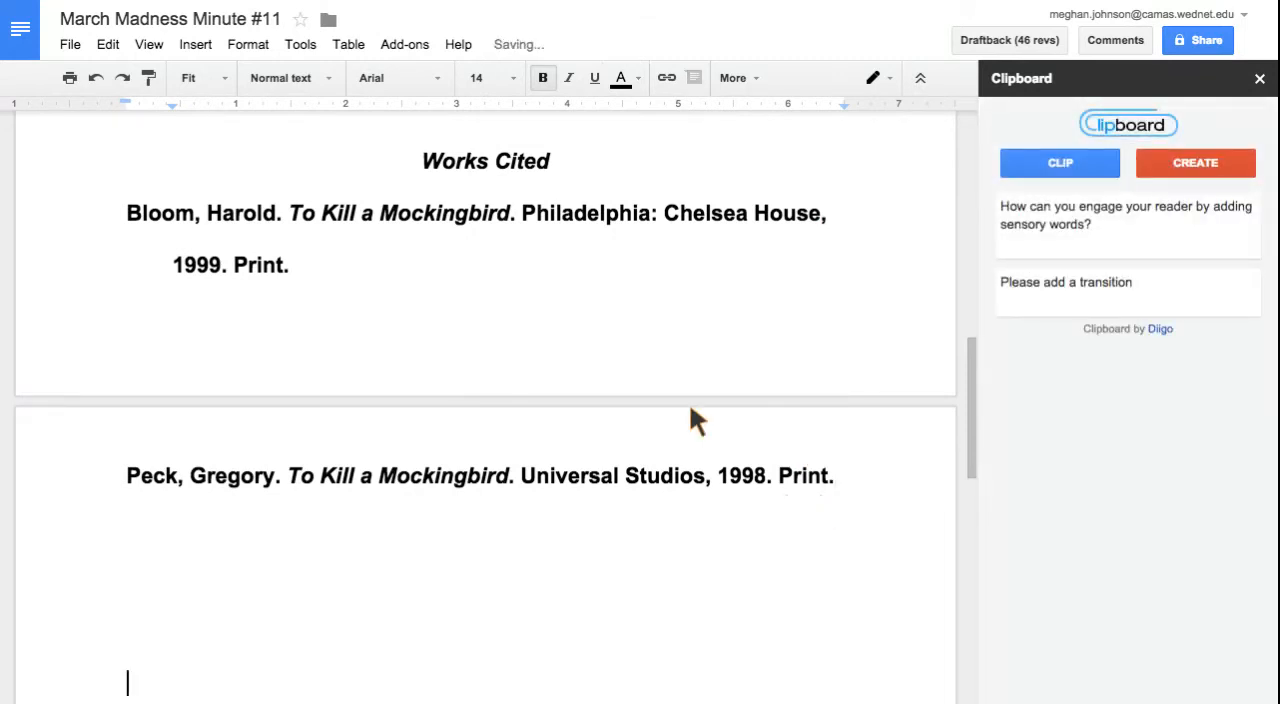
text(Comments)
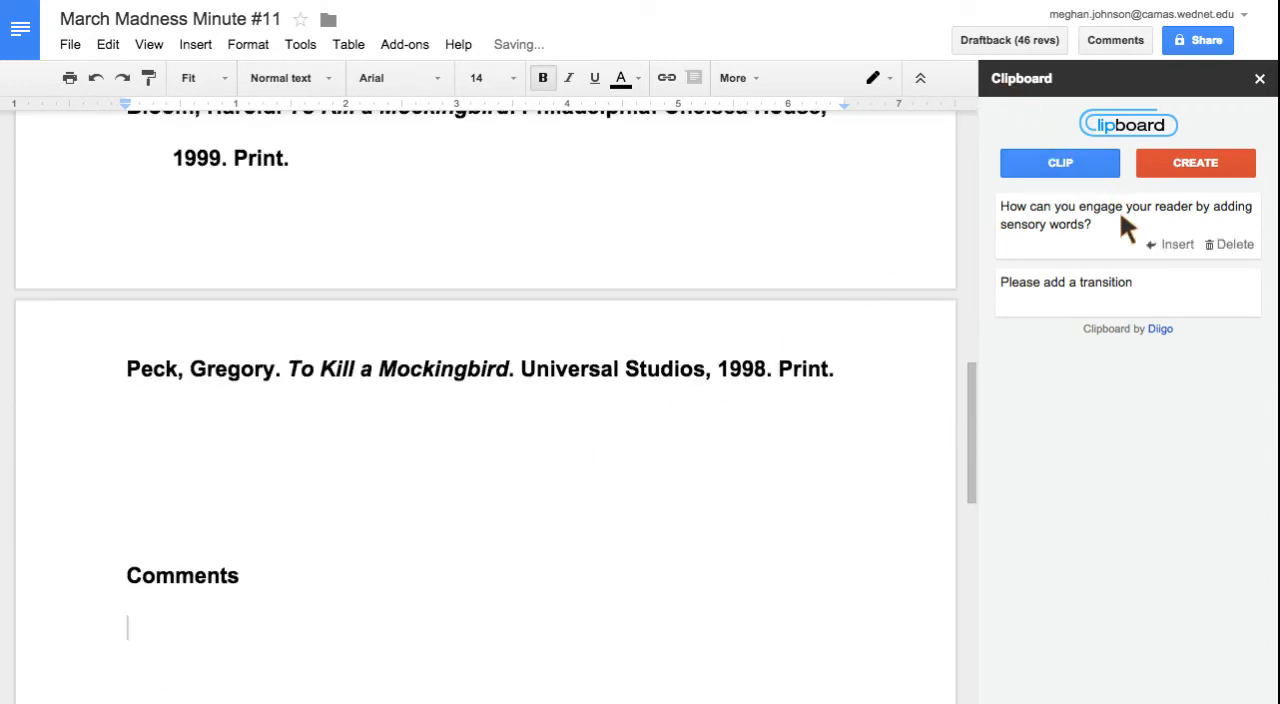
Create and save a Clipboard comment 'Let's work on a more satisfying ending.'
click(1196, 162)
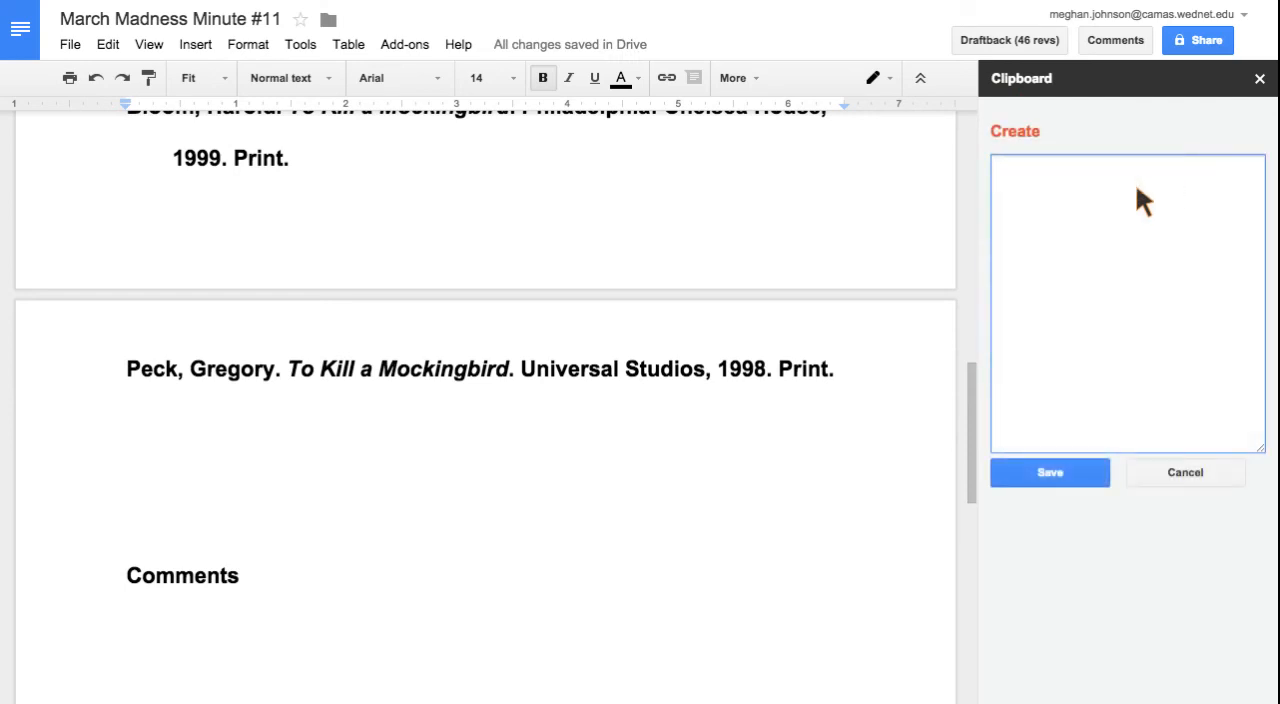
mouse_move(1084, 224)
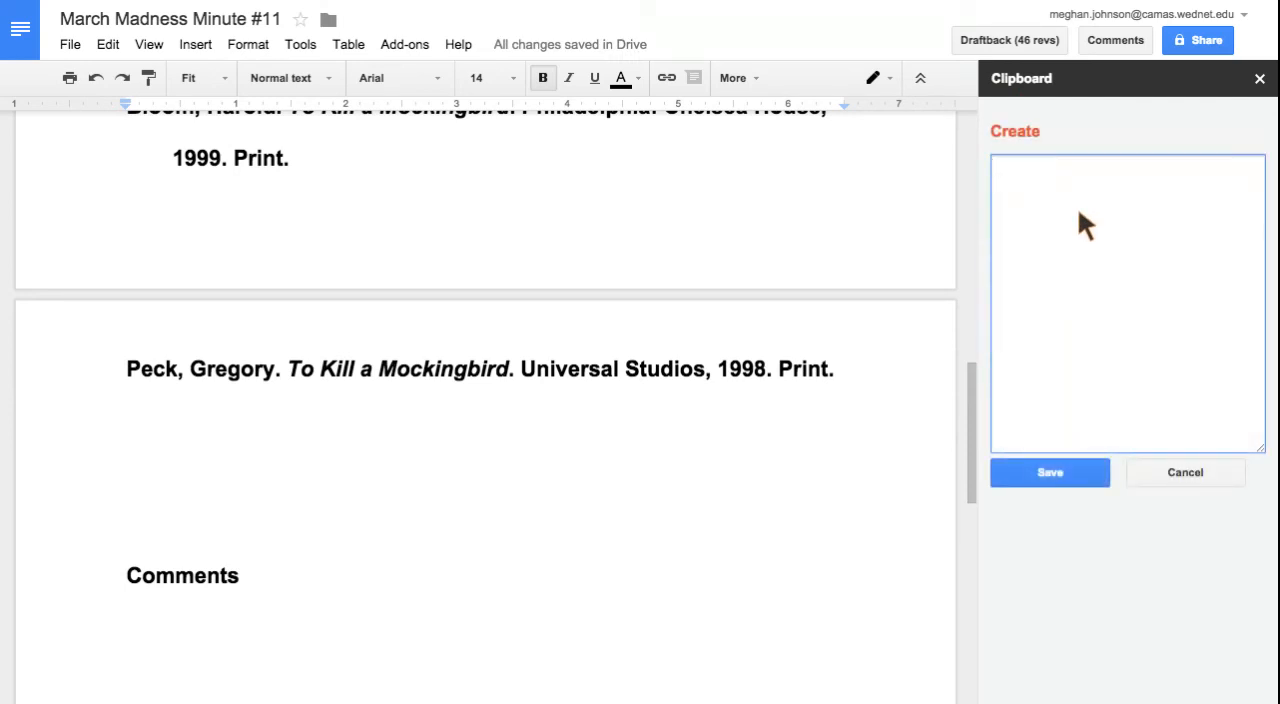
text(Let's)
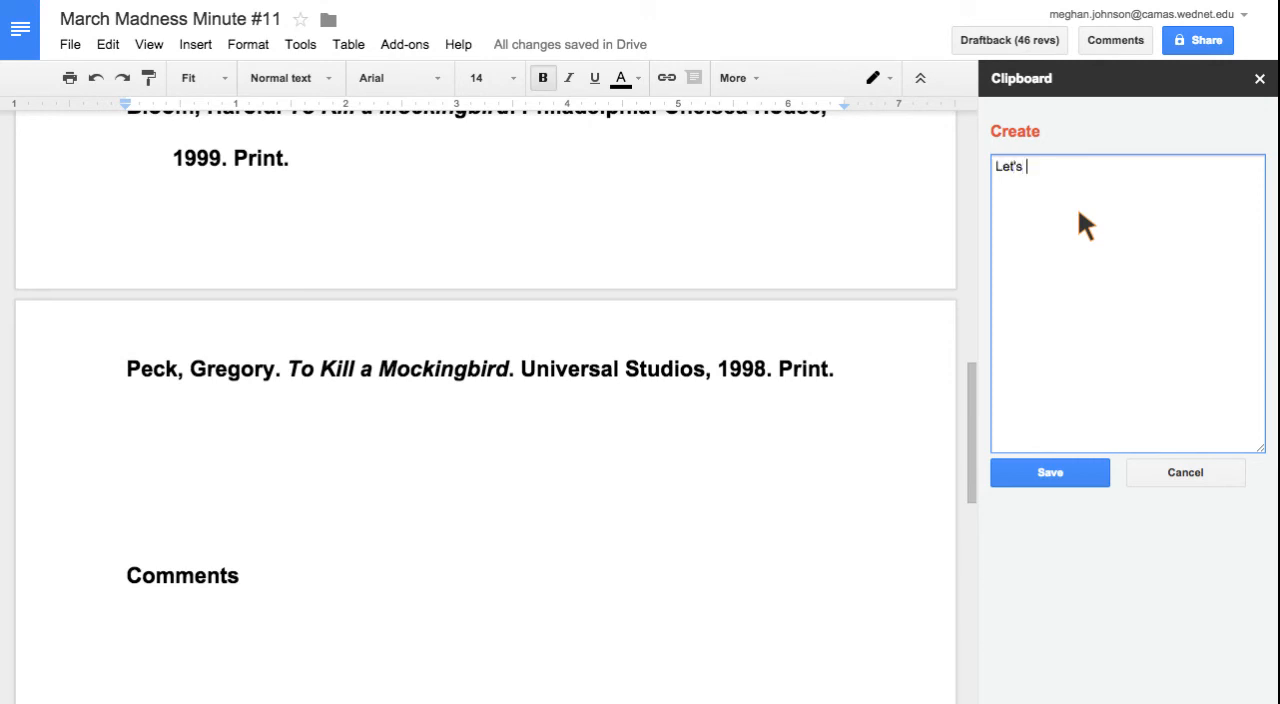
text(work on a more satisfying ending)
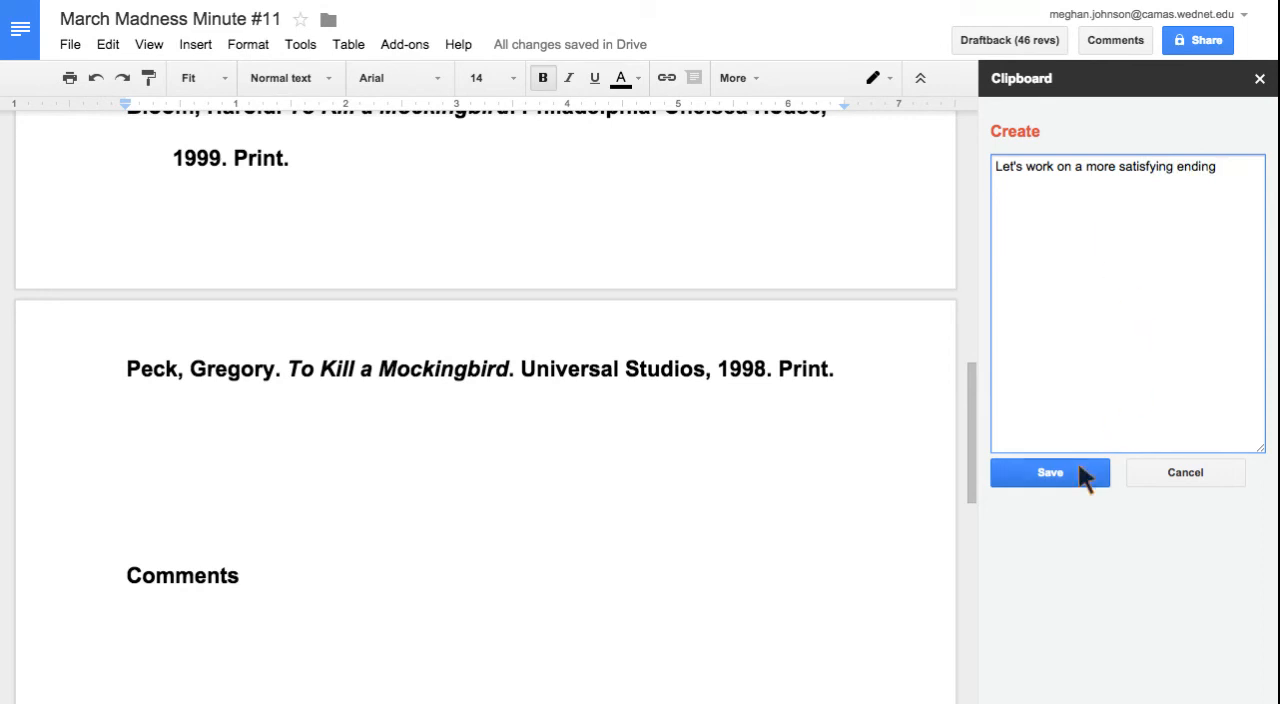
click(1048, 472)
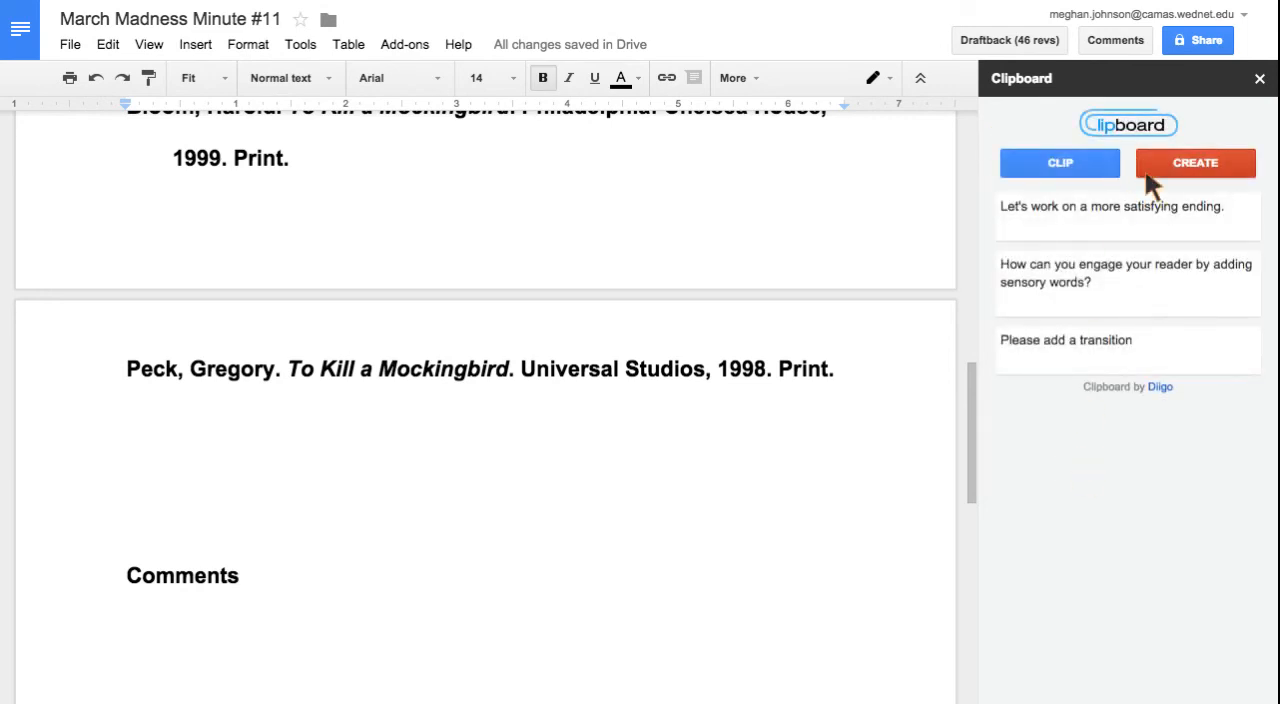
mouse_move(1088, 252)
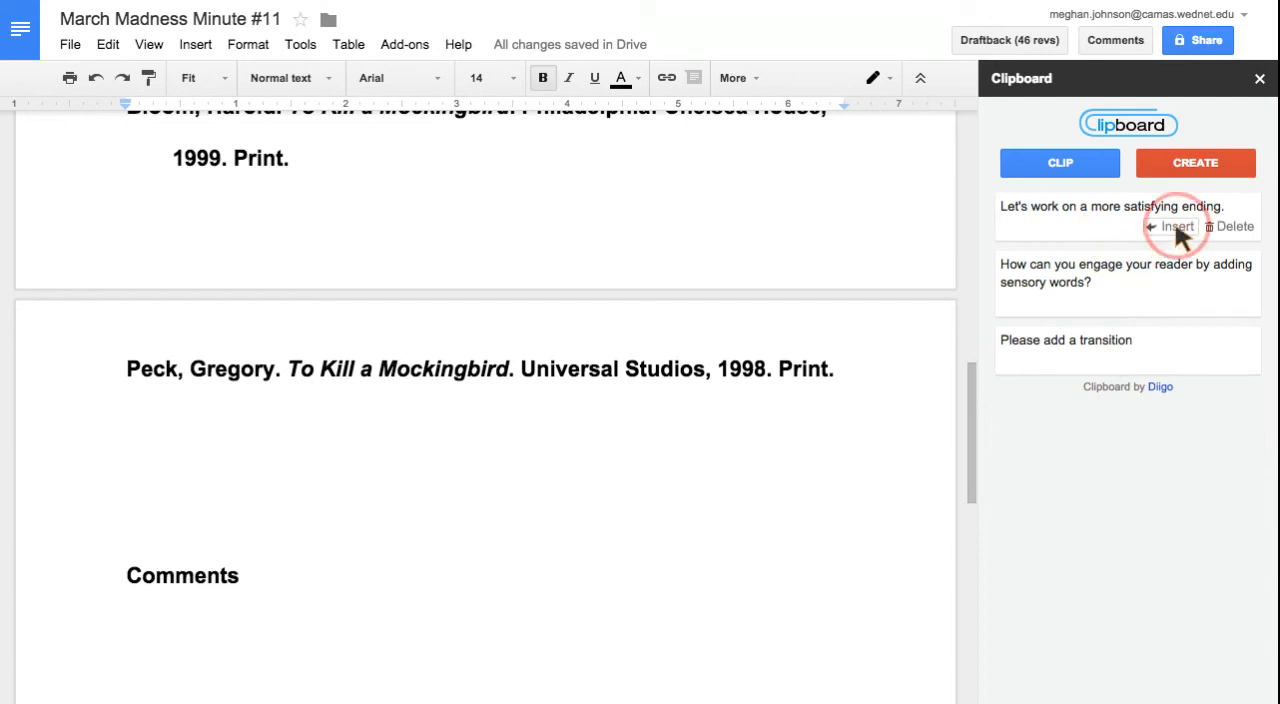
Insert the saved satisfying-ending comment under the Comments heading
click(1170, 226)
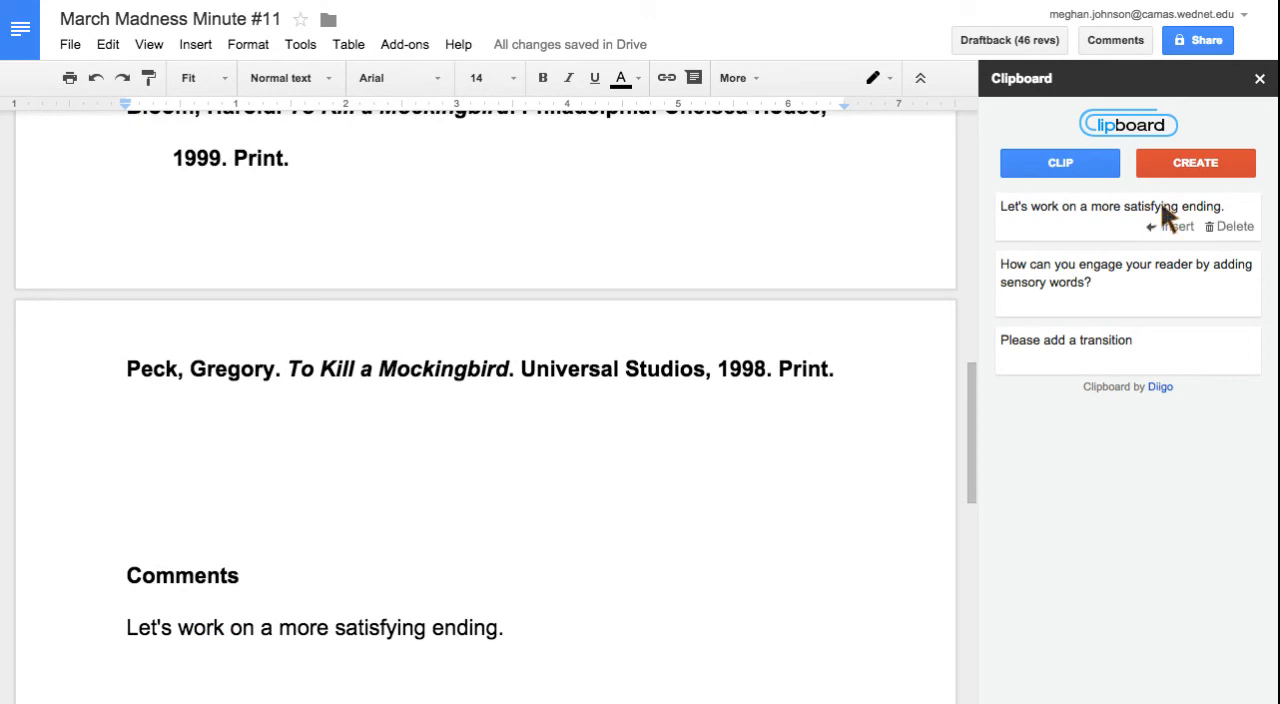
mouse_move(518, 616)
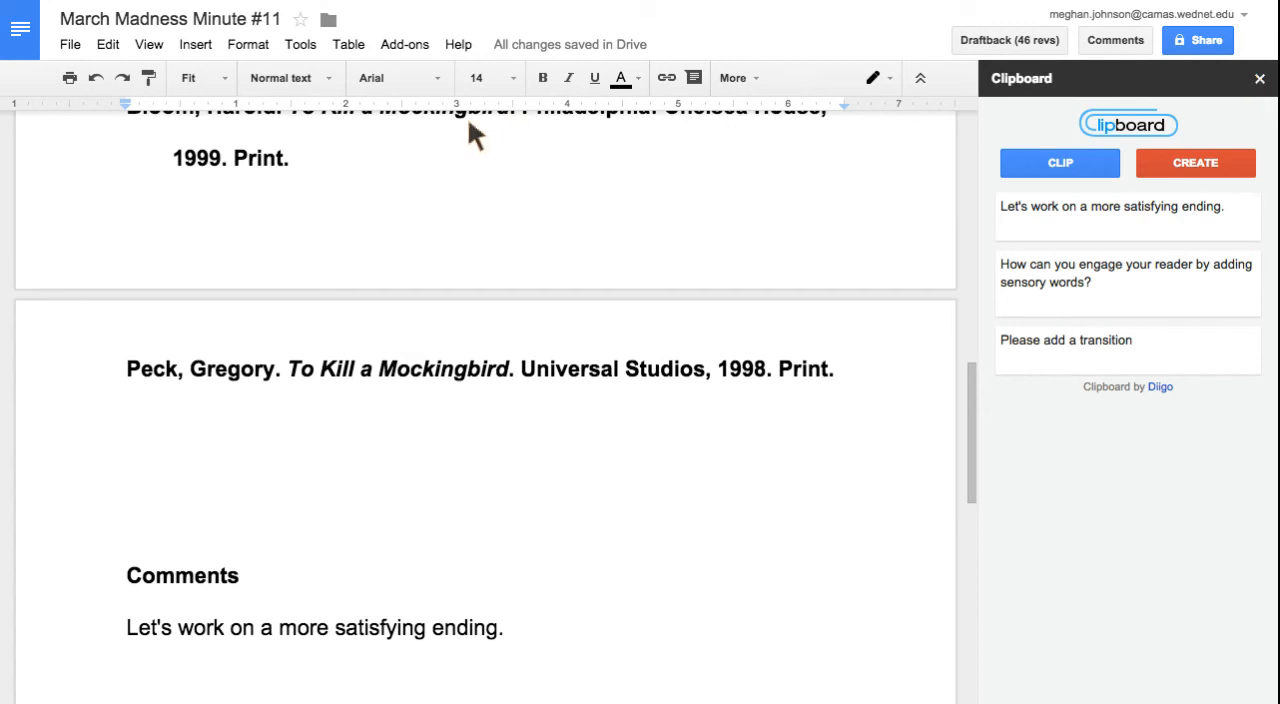
mouse_move(512, 248)
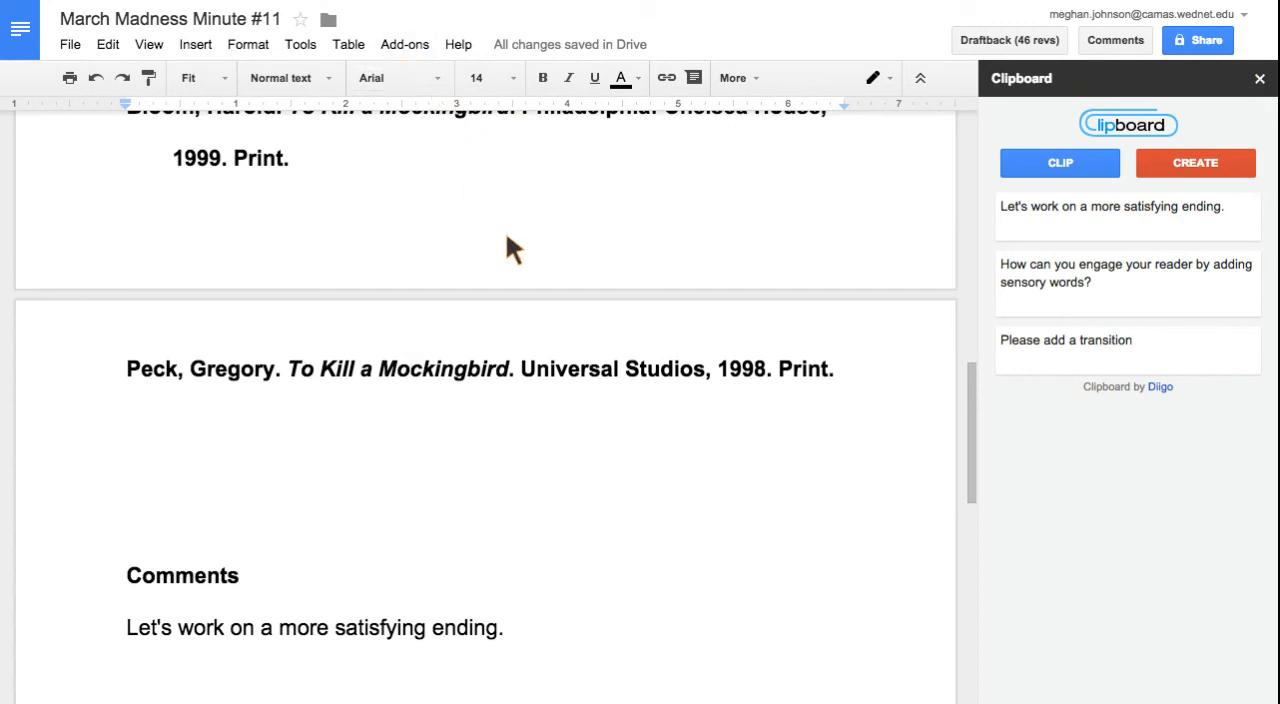